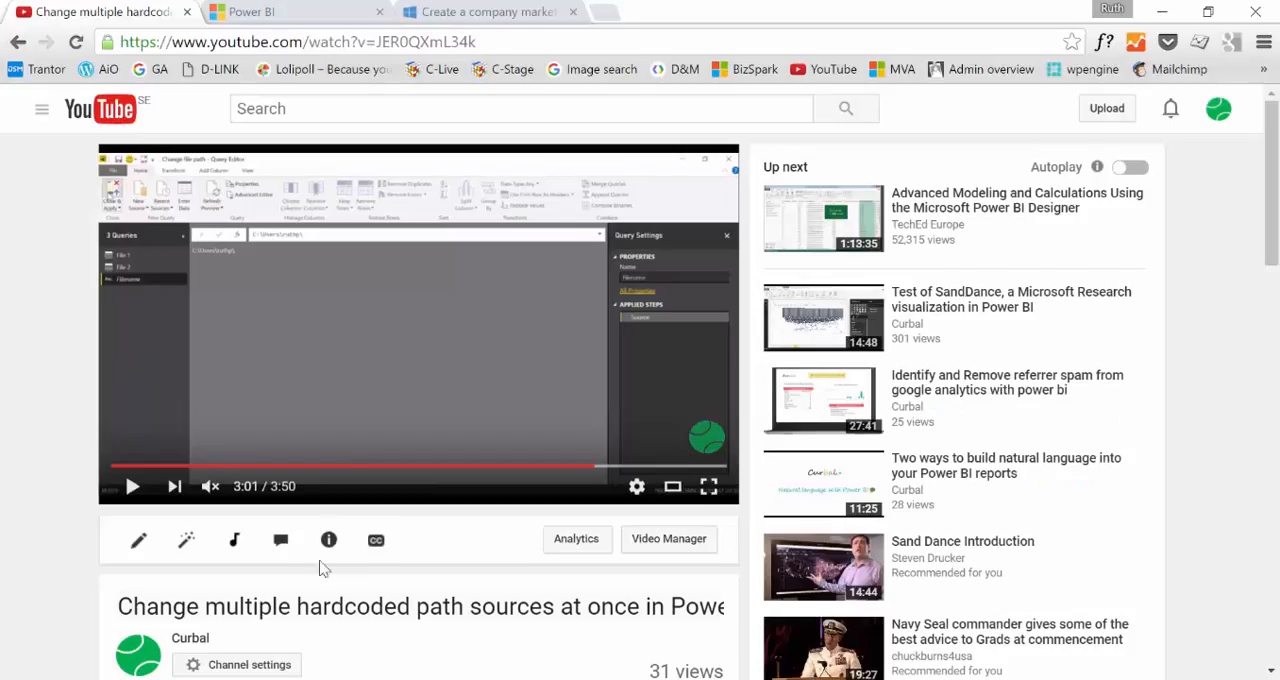
mouse_move(118, 290)
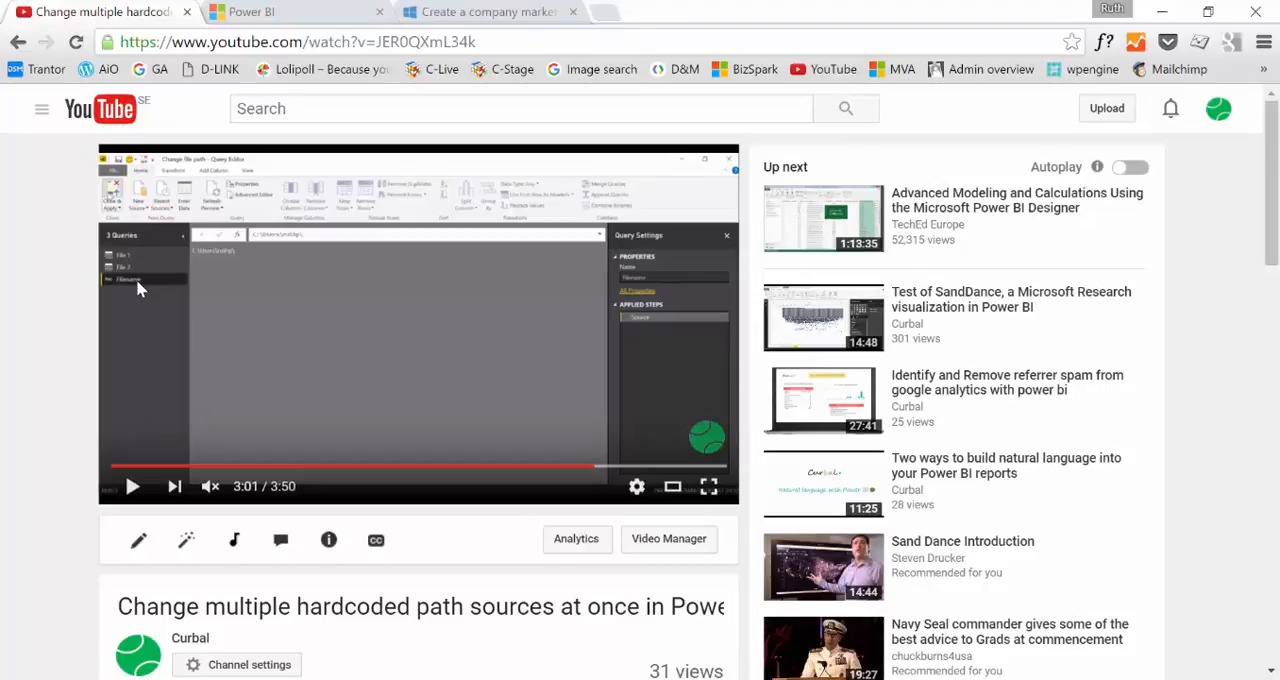
Step: Close the refresh error list and confirm the current FilePath value from Edit Queries
scroll("down", 3)
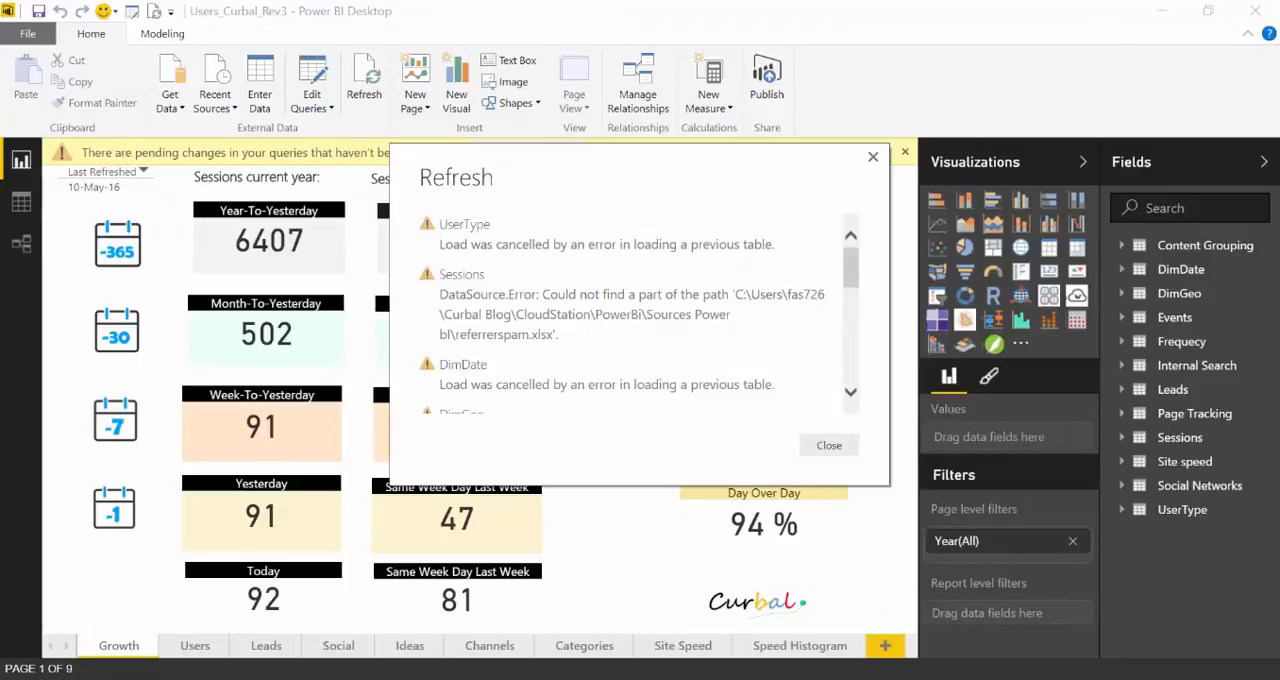
mouse_move(272, 392)
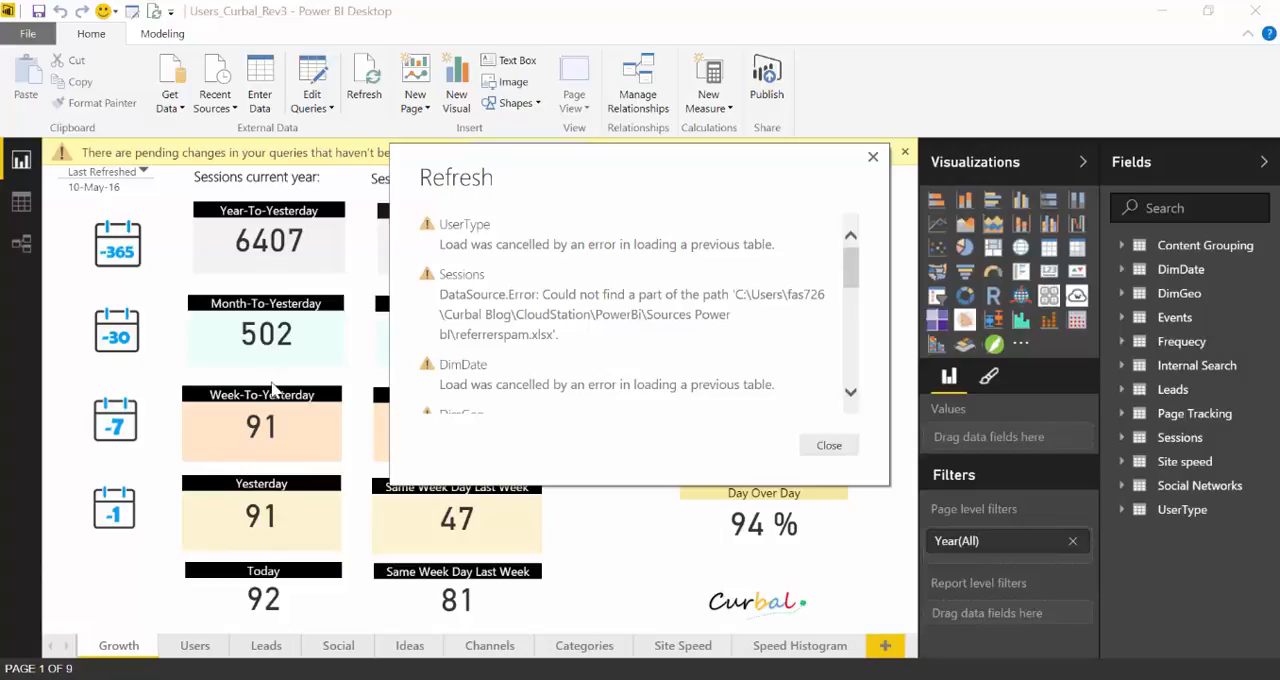
mouse_move(640, 344)
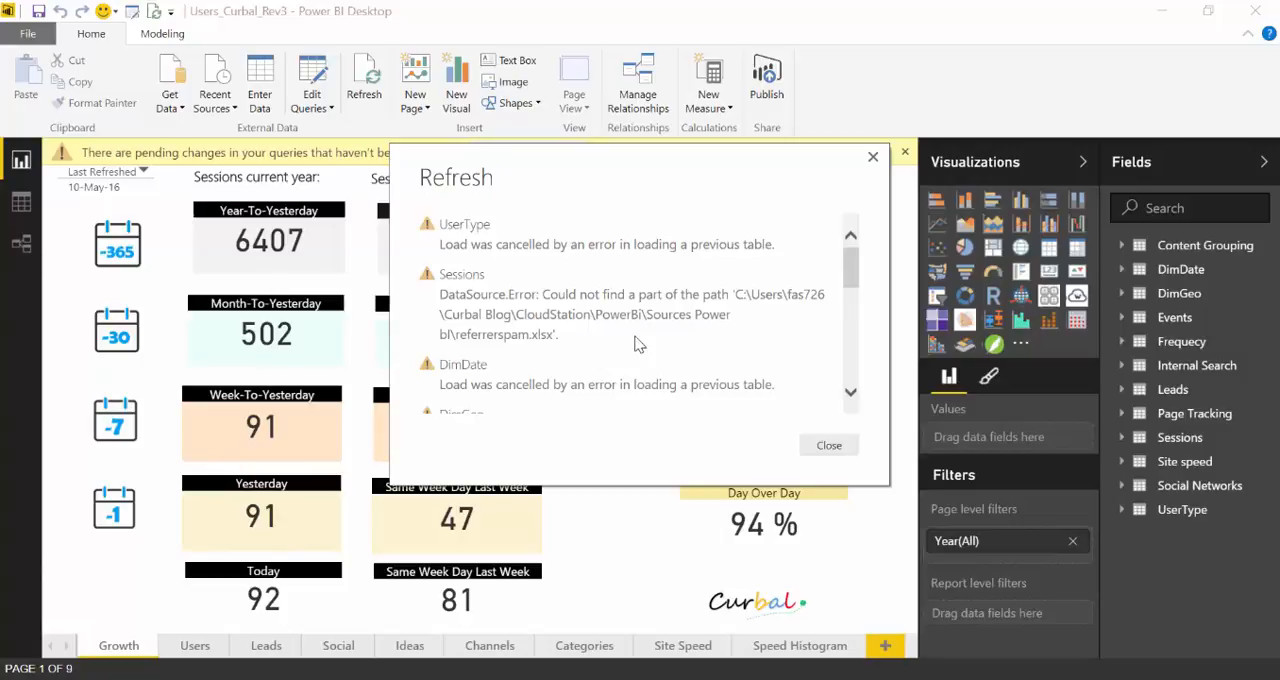
mouse_move(780, 308)
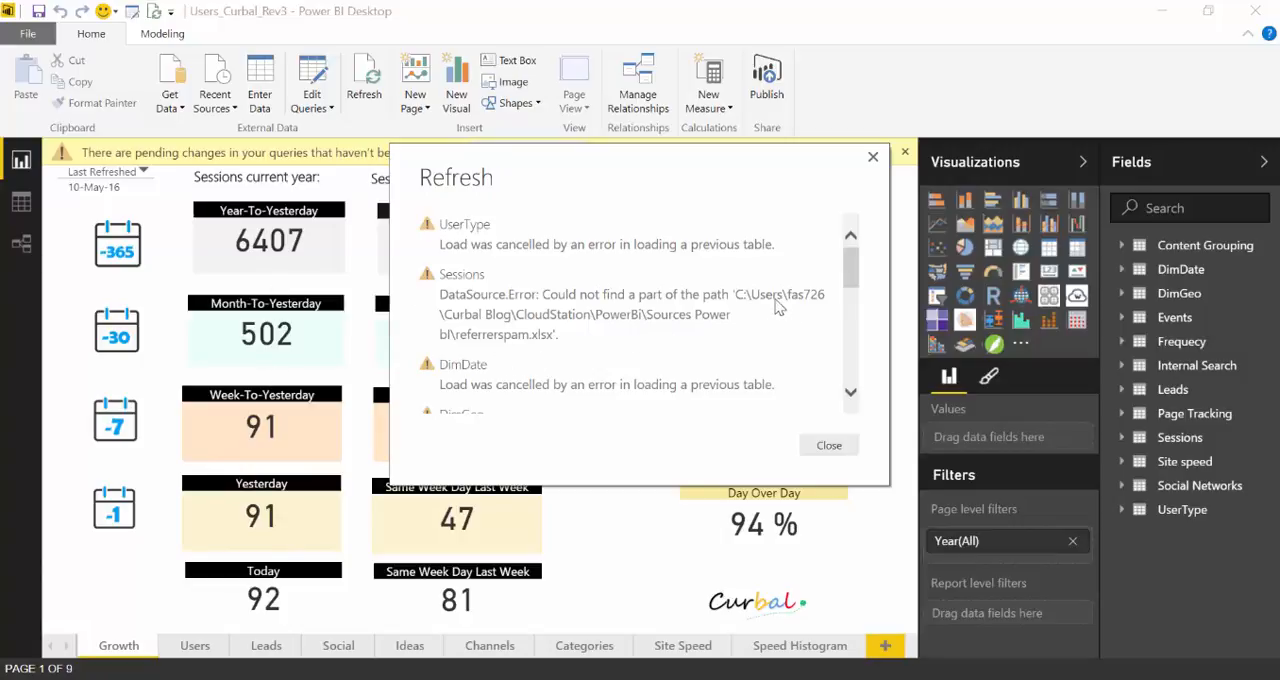
mouse_move(748, 304)
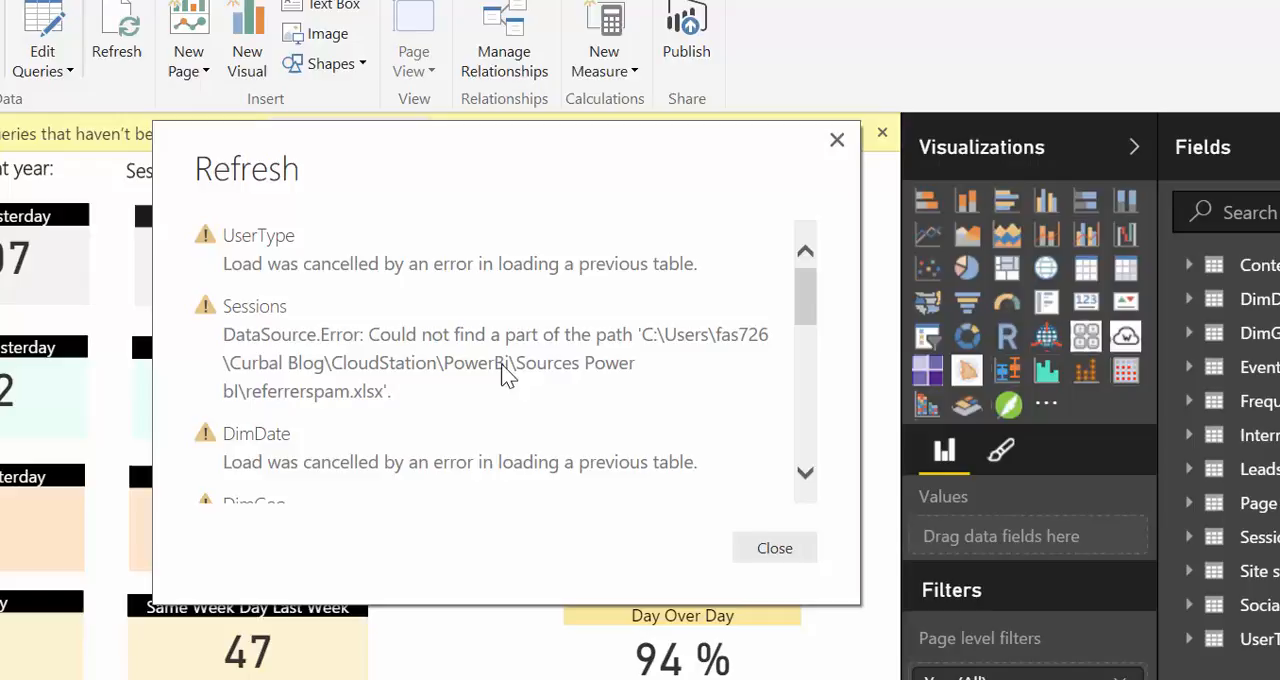
mouse_move(512, 376)
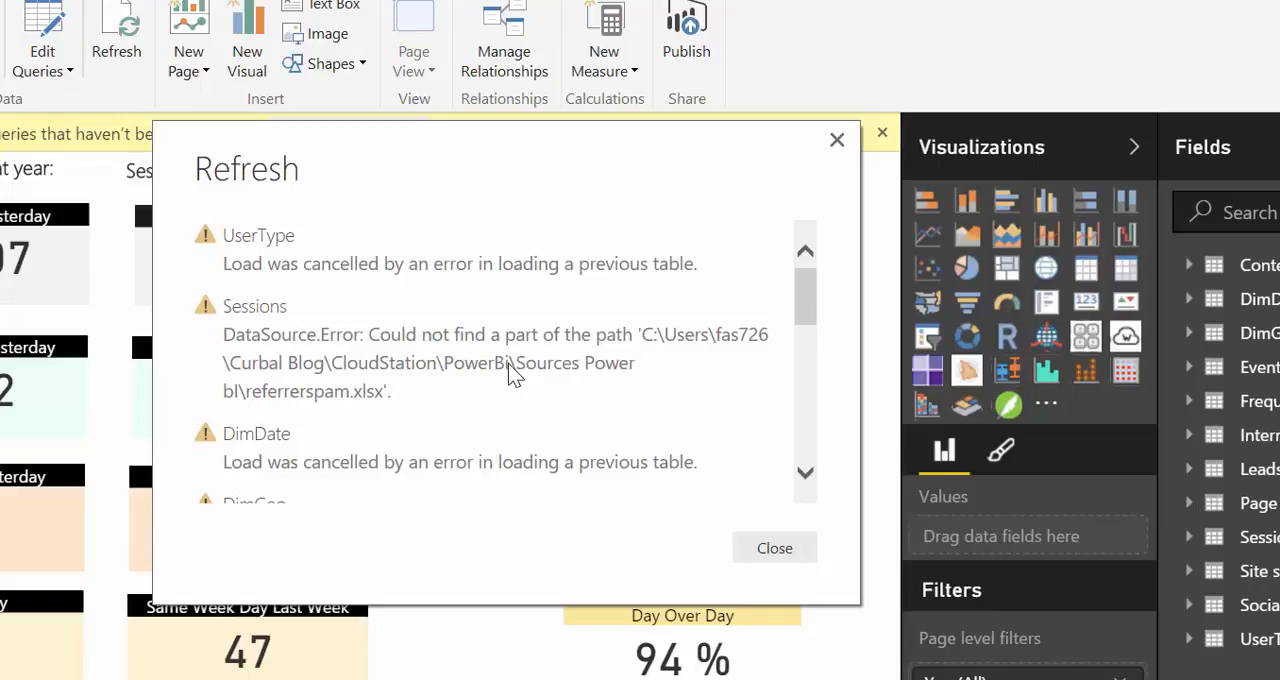
mouse_move(480, 290)
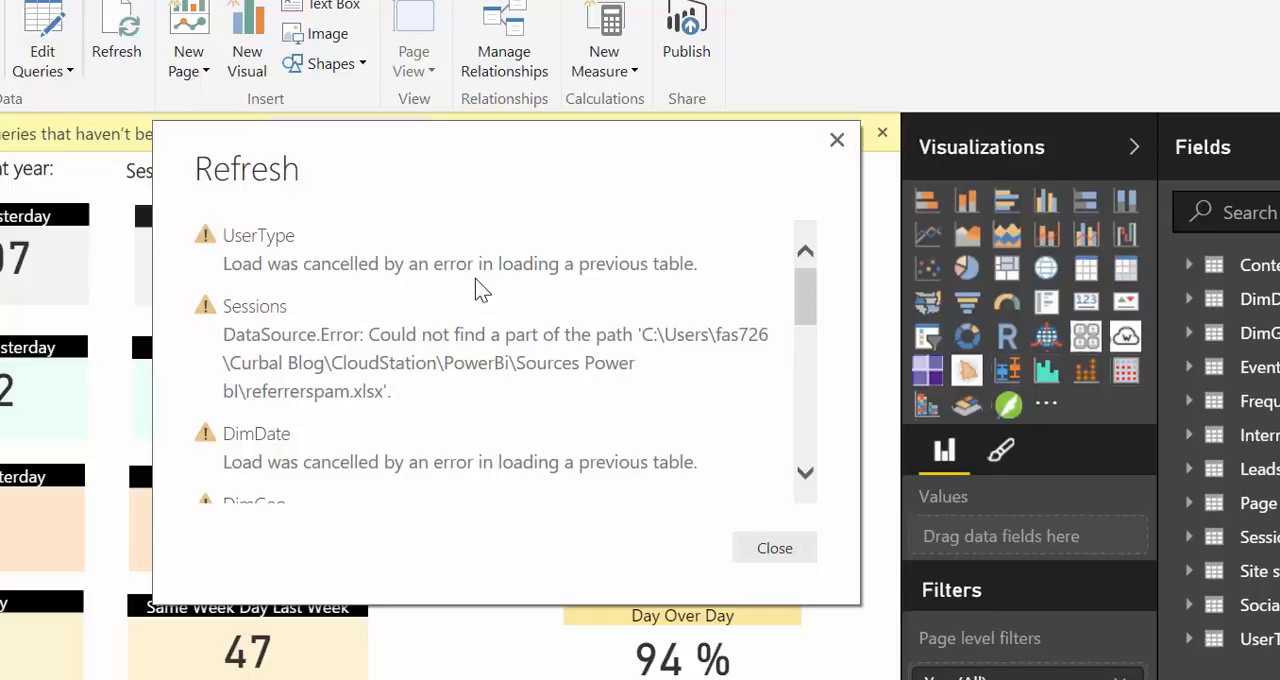
mouse_move(774, 548)
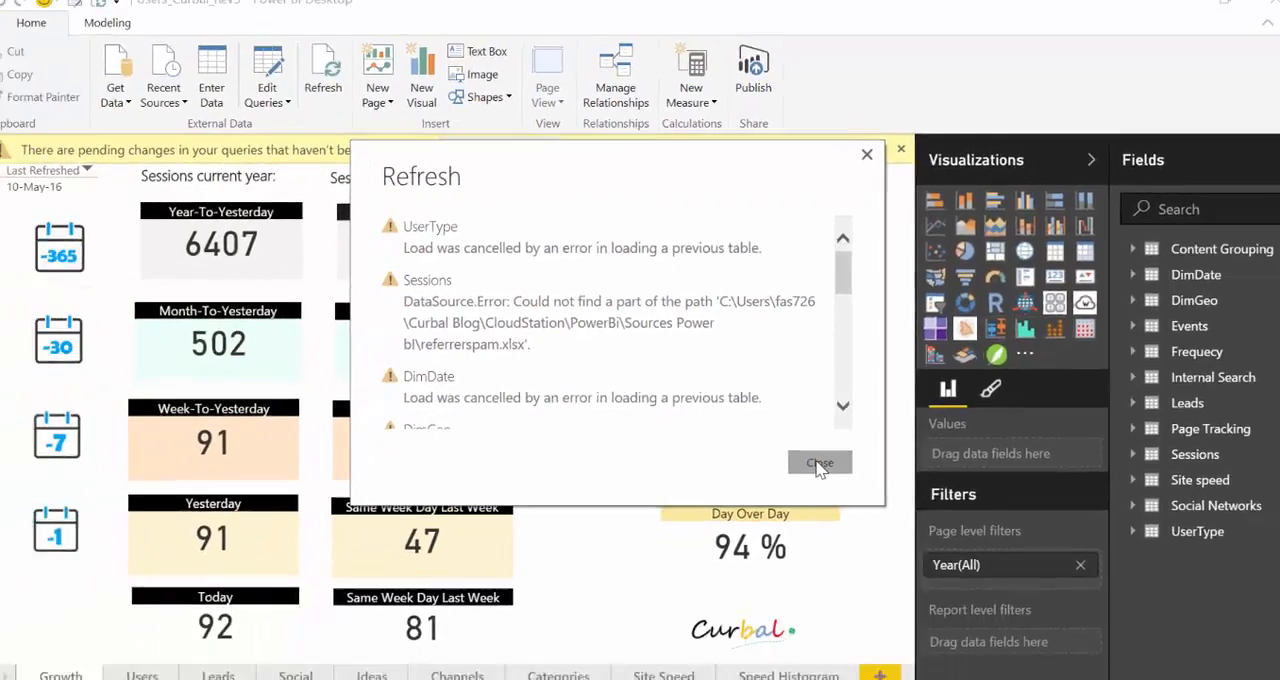
left_click(820, 464)
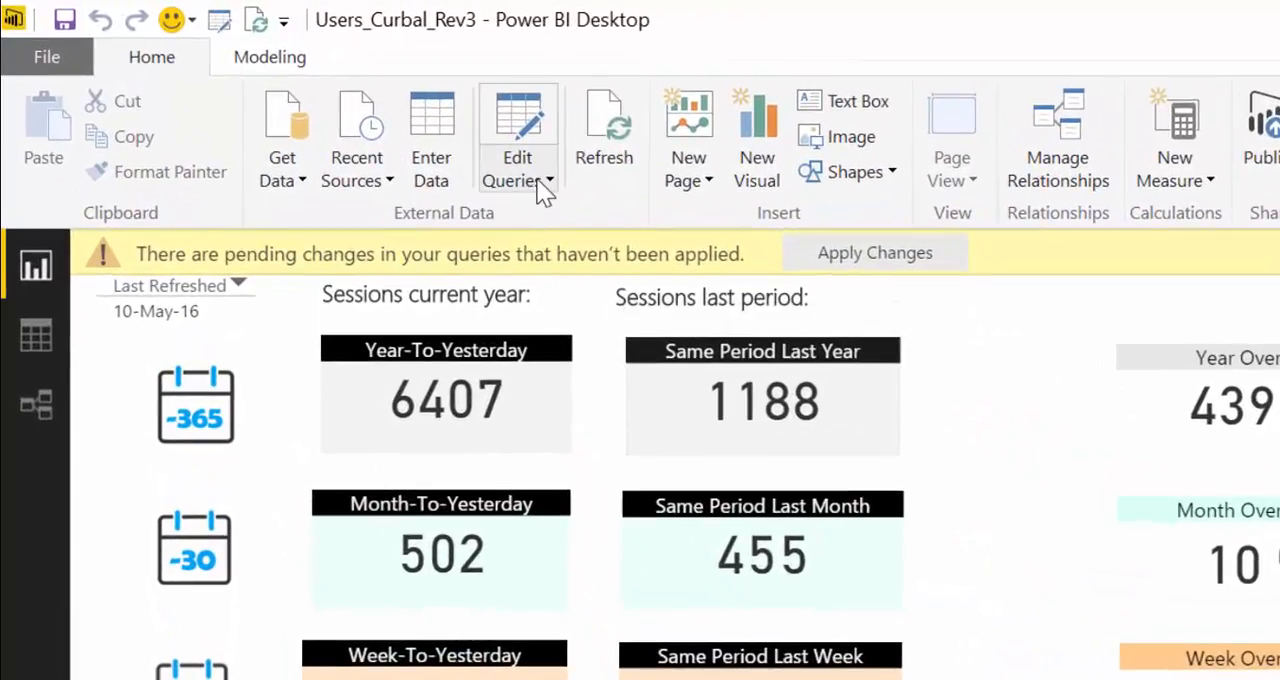
mouse_move(544, 184)
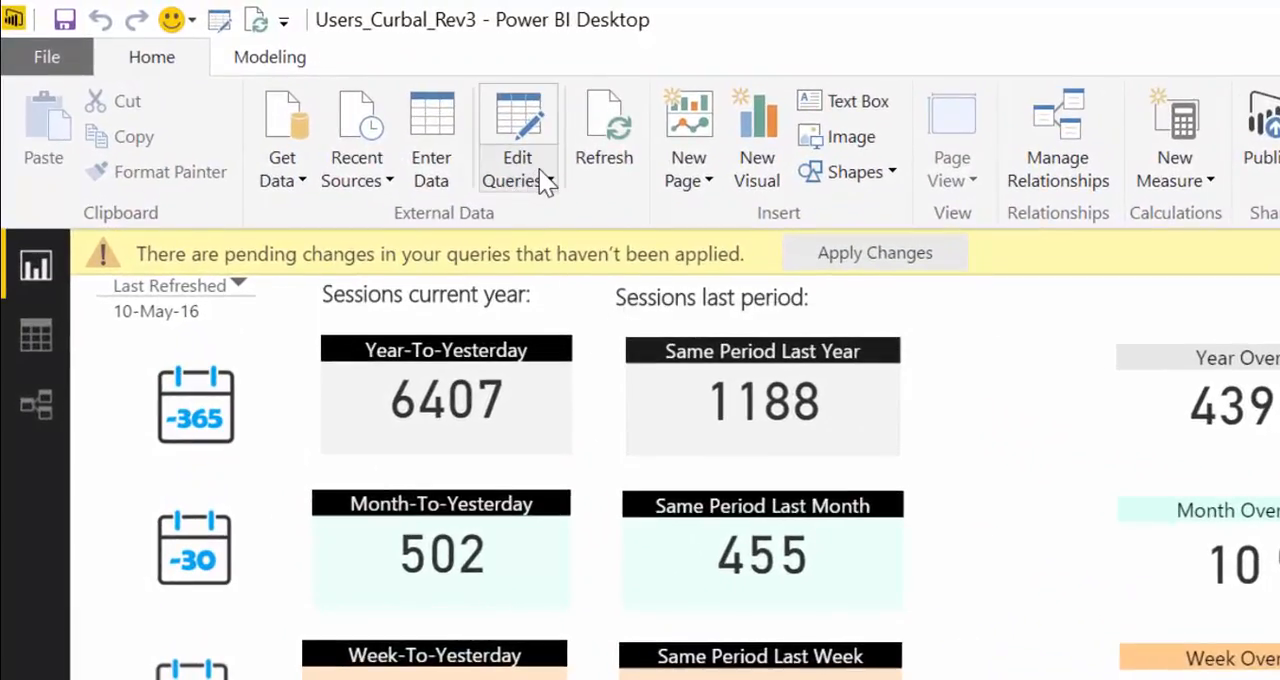
left_click(516, 168)
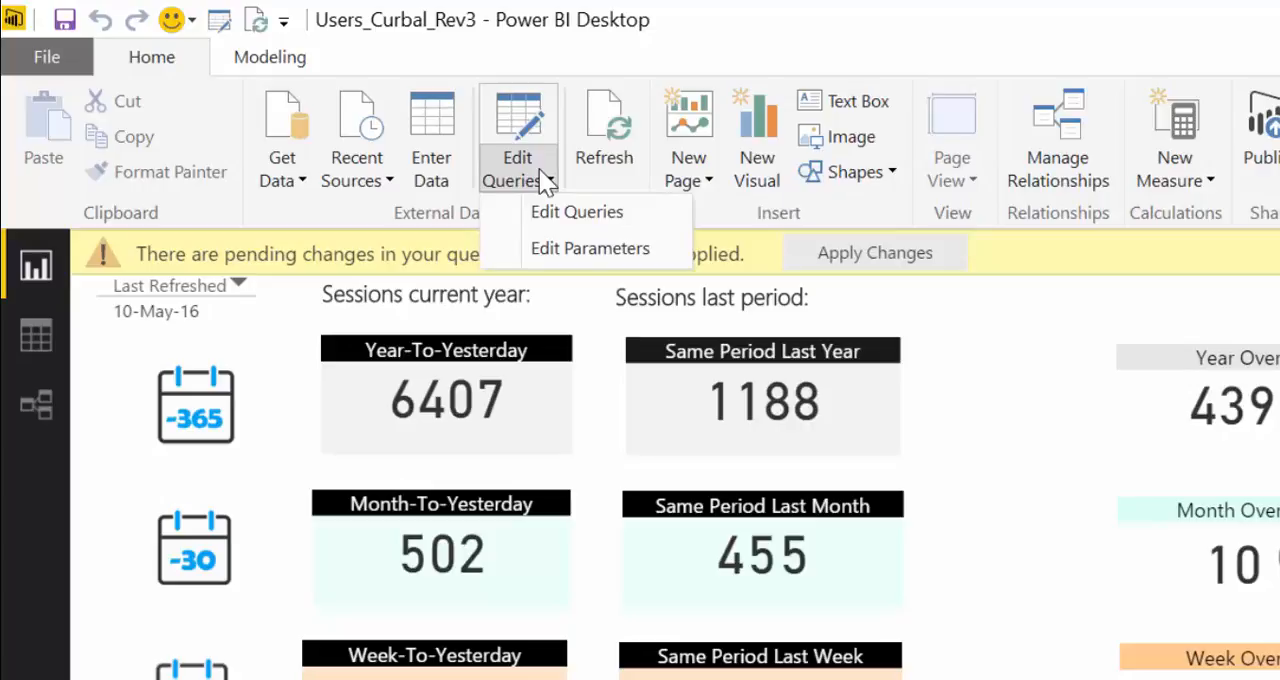
mouse_move(590, 248)
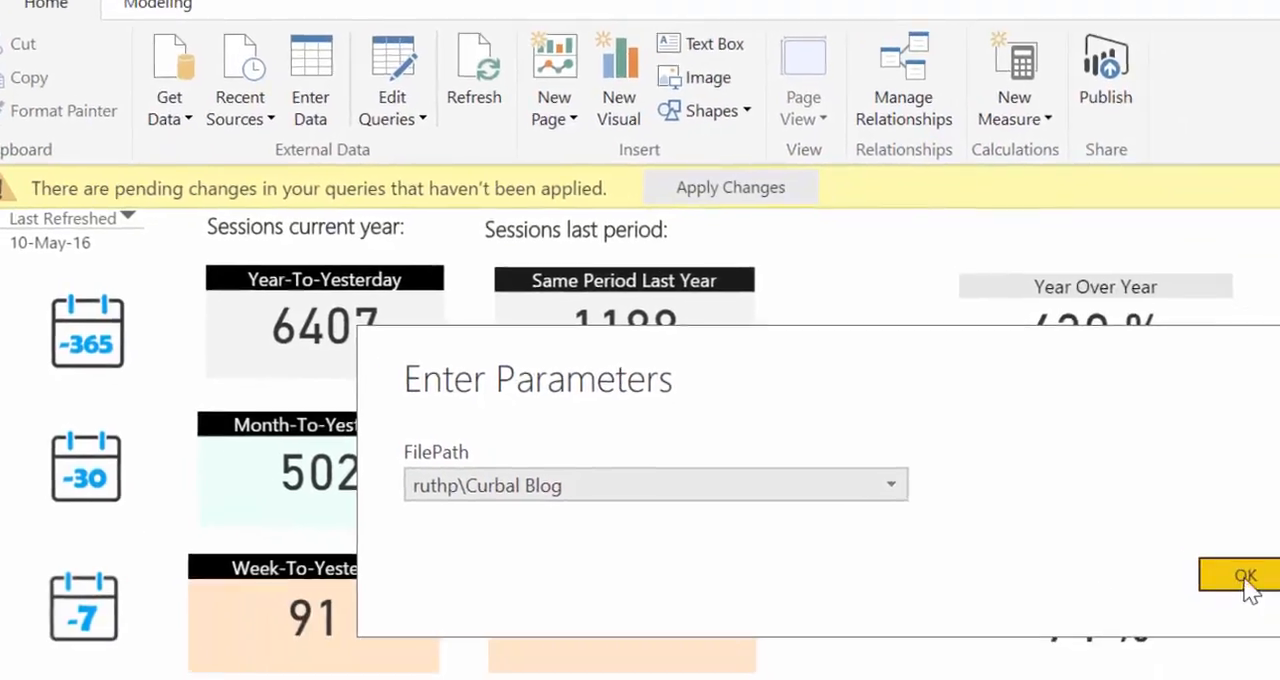
left_click(1244, 576)
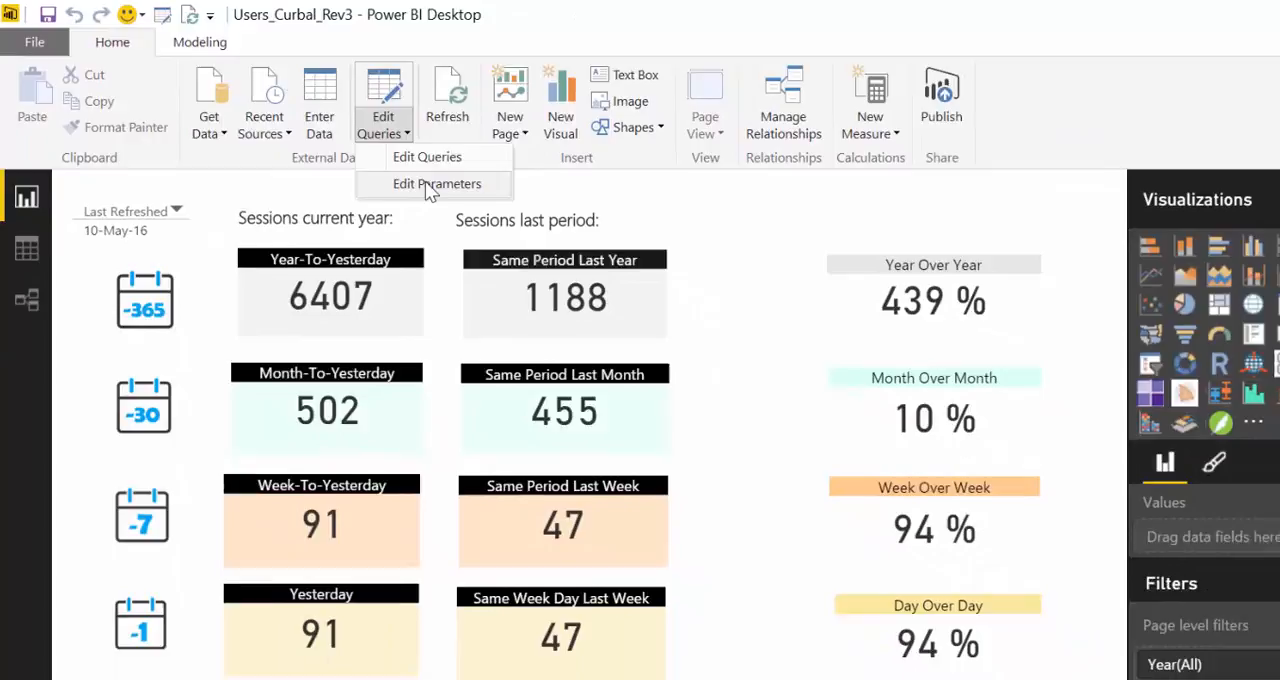
Step: Review the FilePath dropdown in Edit Parameters and cancel without changing it
left_click(436, 184)
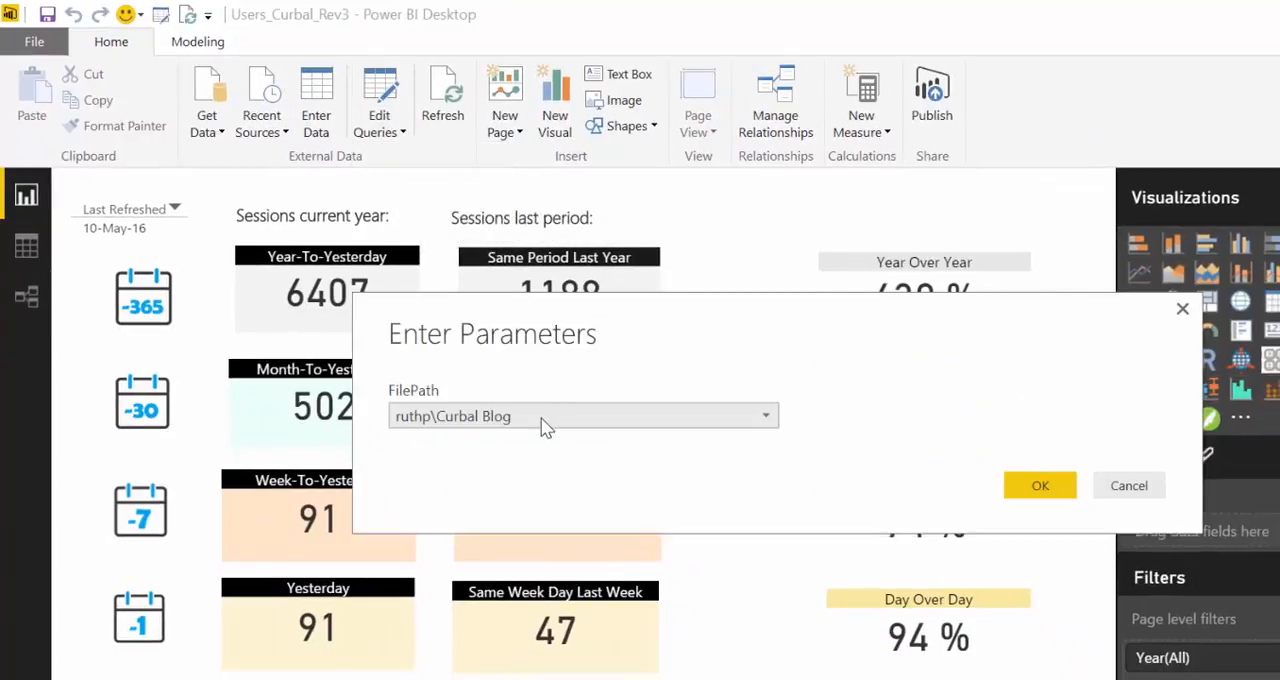
left_click(764, 416)
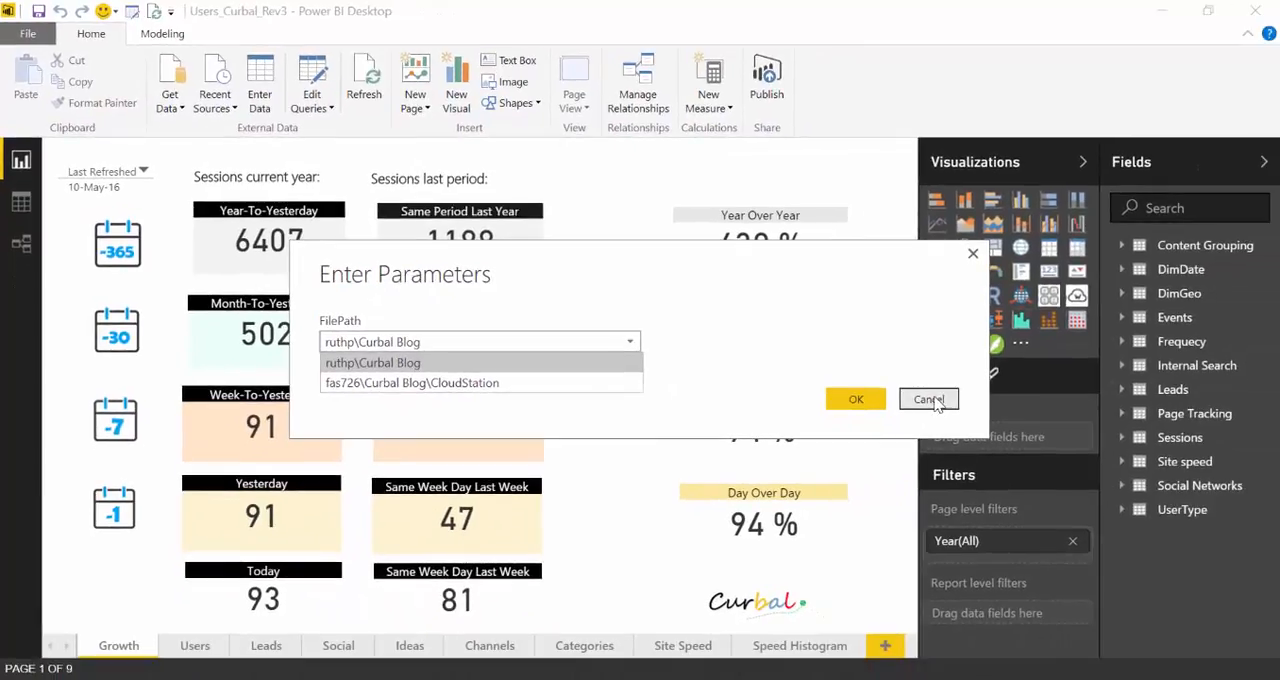
left_click(928, 400)
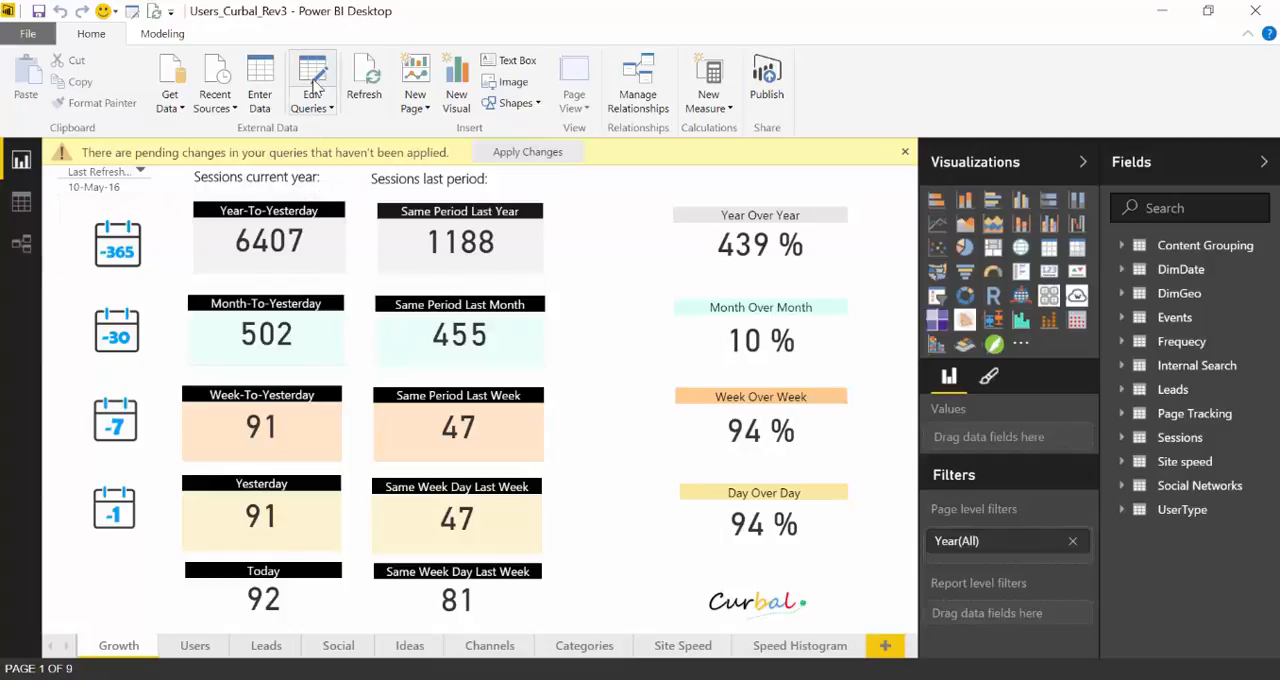
Step: Show the ReferrerSpam query's Source step formula with its hardcoded Excel path in the Query Editor
left_click(312, 80)
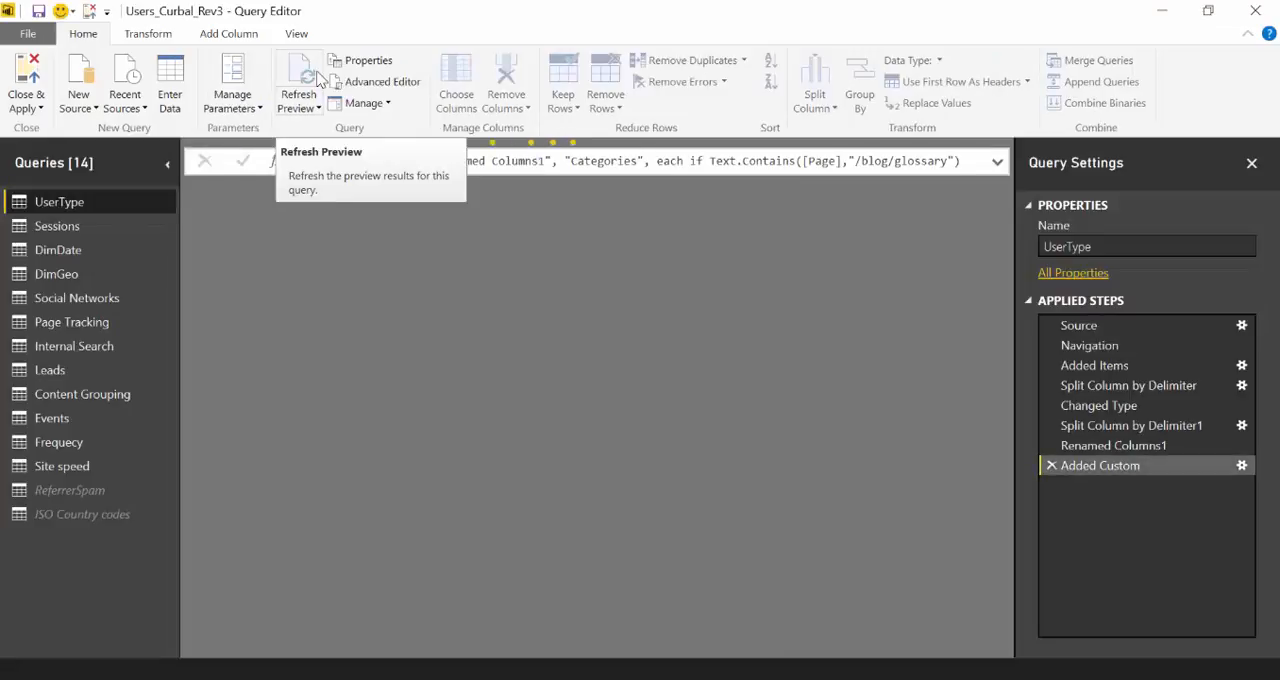
mouse_move(70, 490)
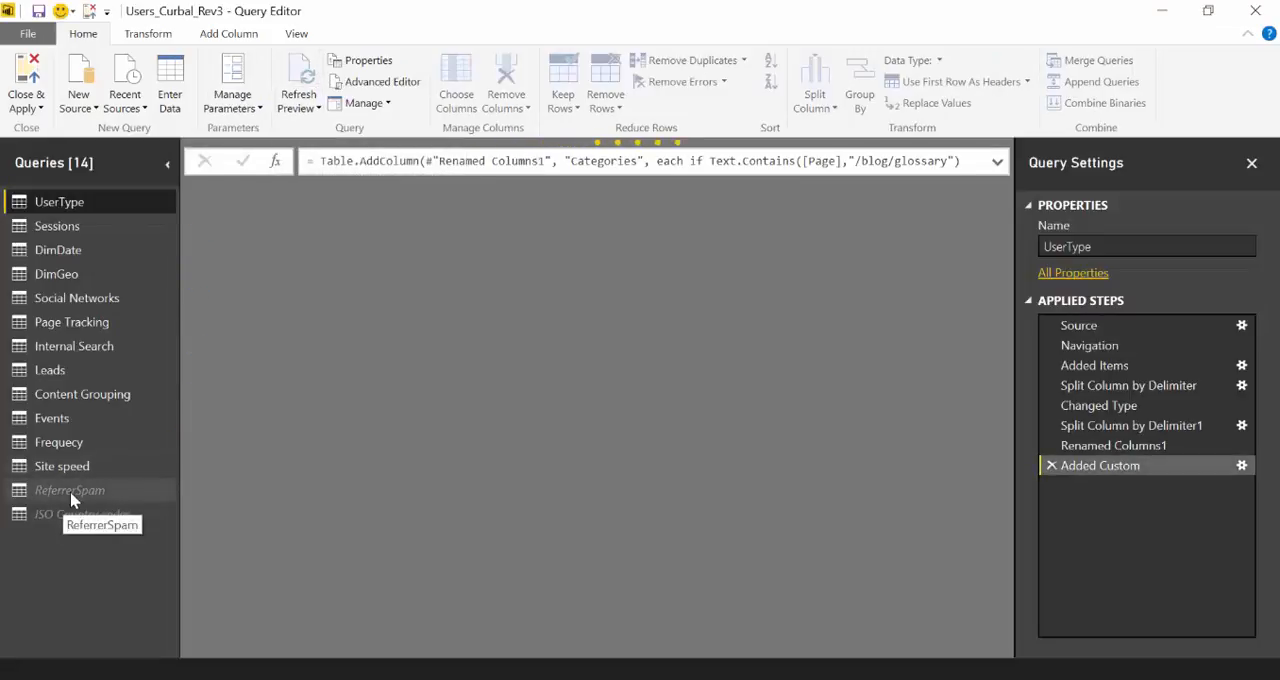
left_click(68, 490)
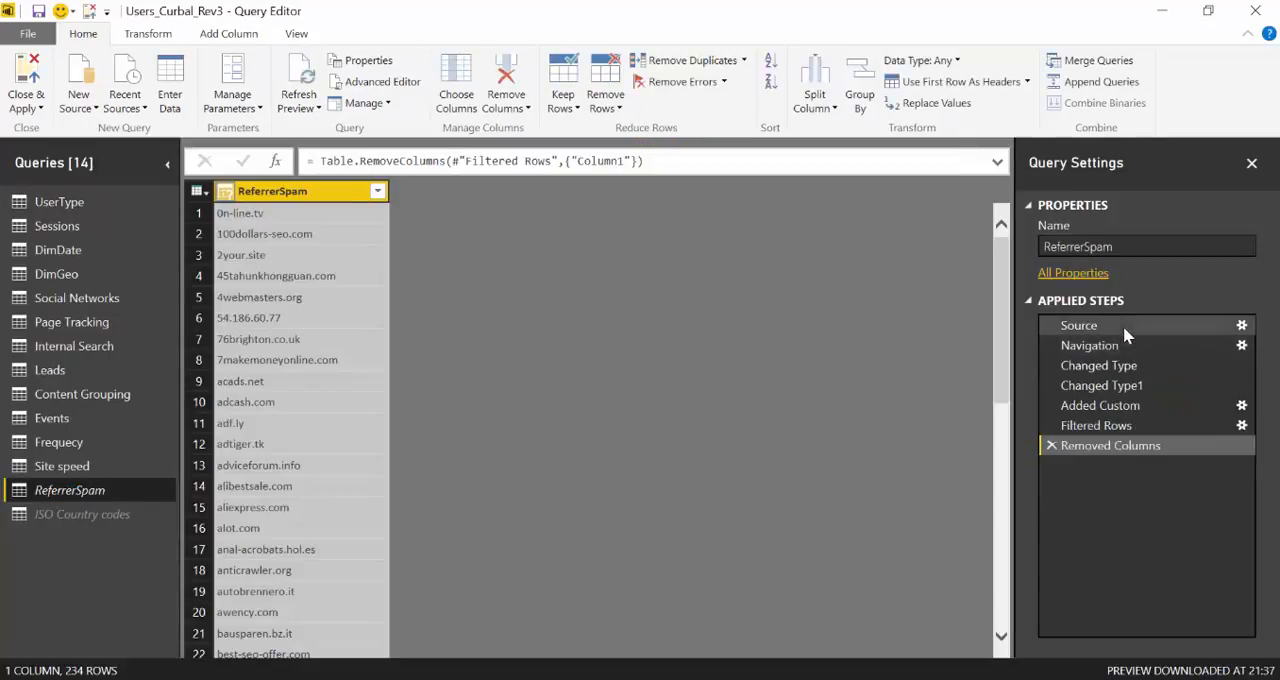
left_click(1078, 324)
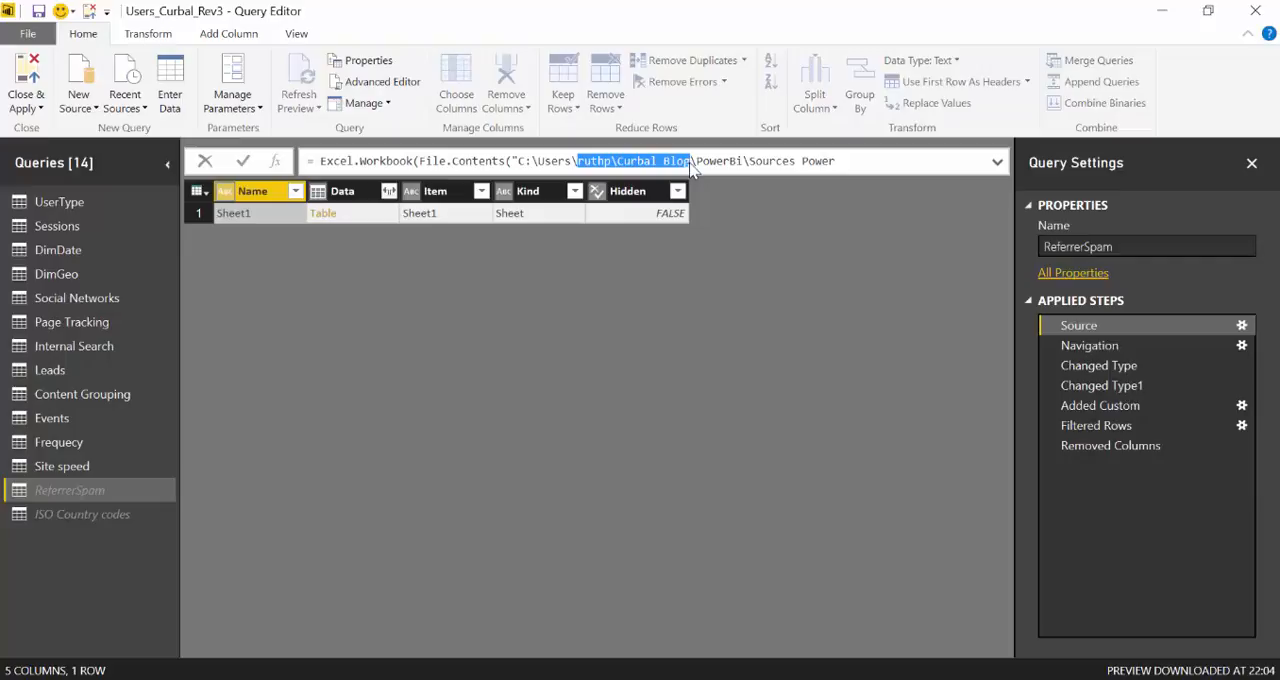
mouse_move(622, 178)
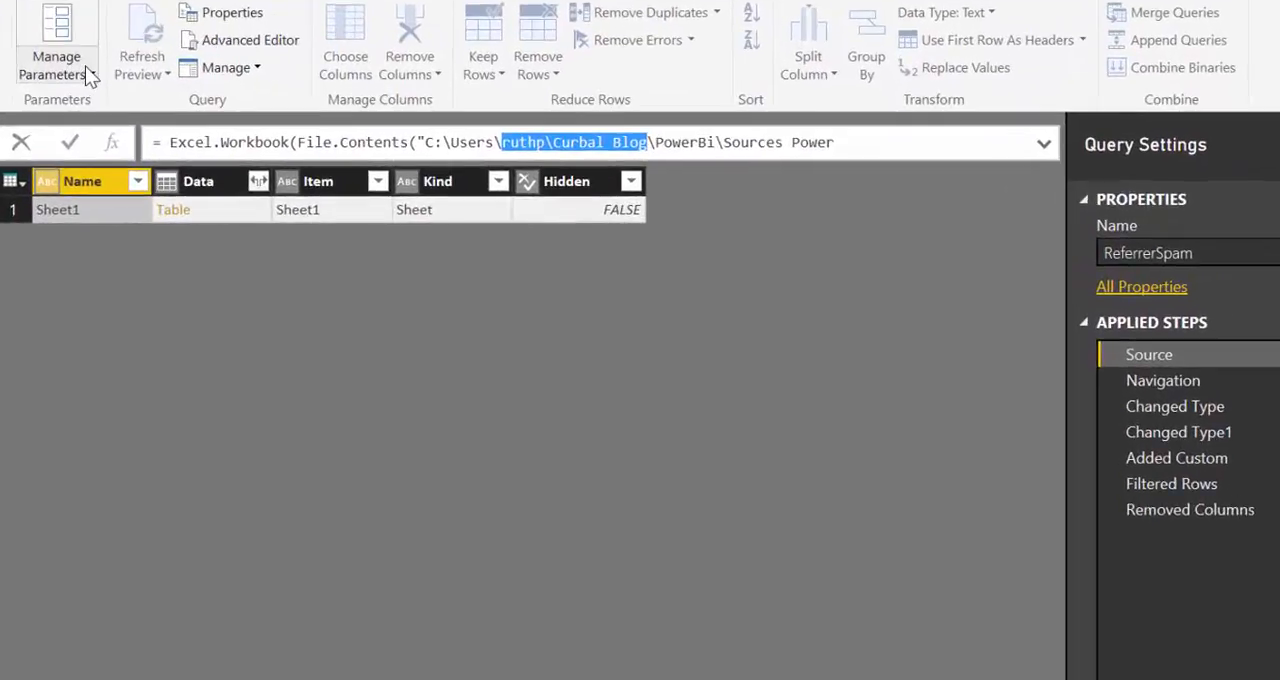
Step: Create a new Text parameter named FilePath, described as the file path on different computers, restricted to a list of values
left_click(56, 64)
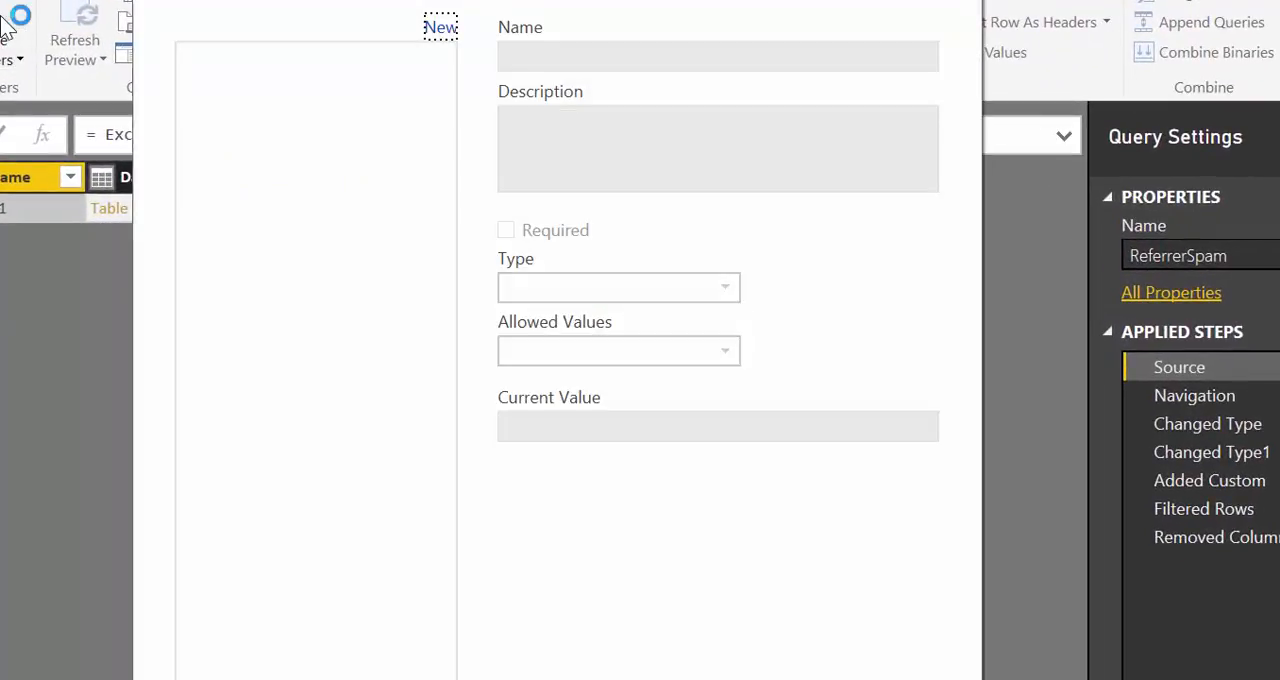
mouse_move(440, 28)
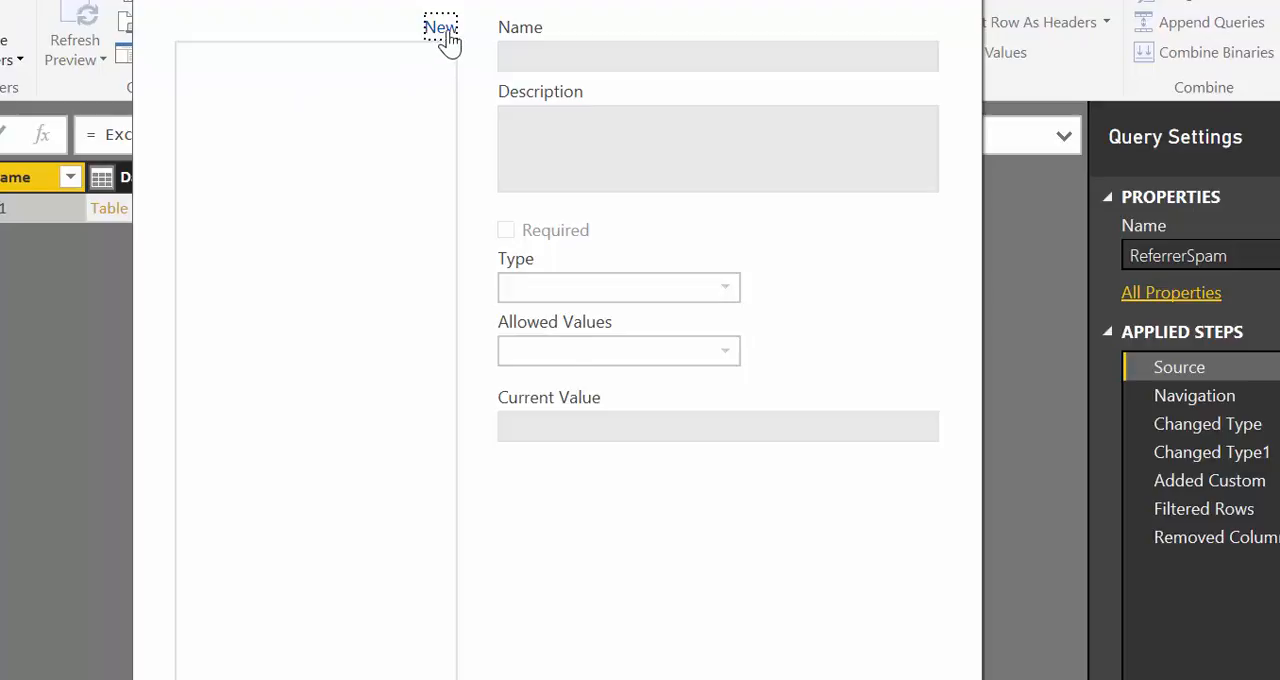
left_click(440, 28)
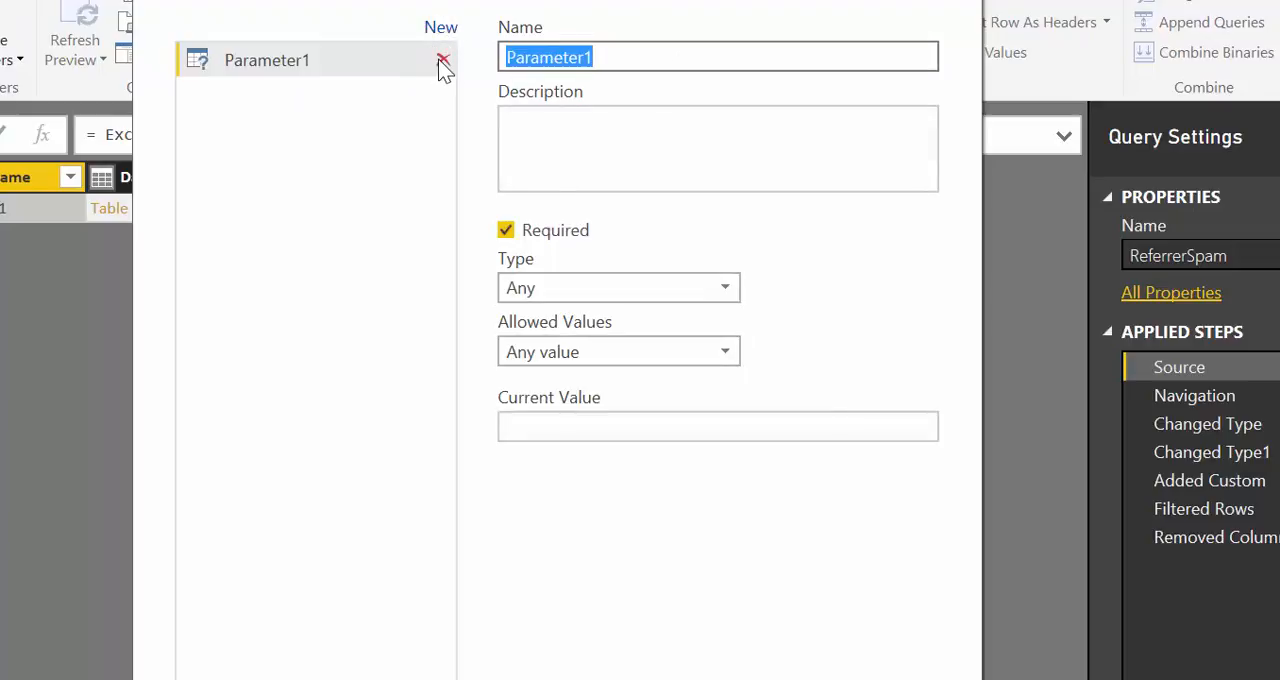
type("FilePath")
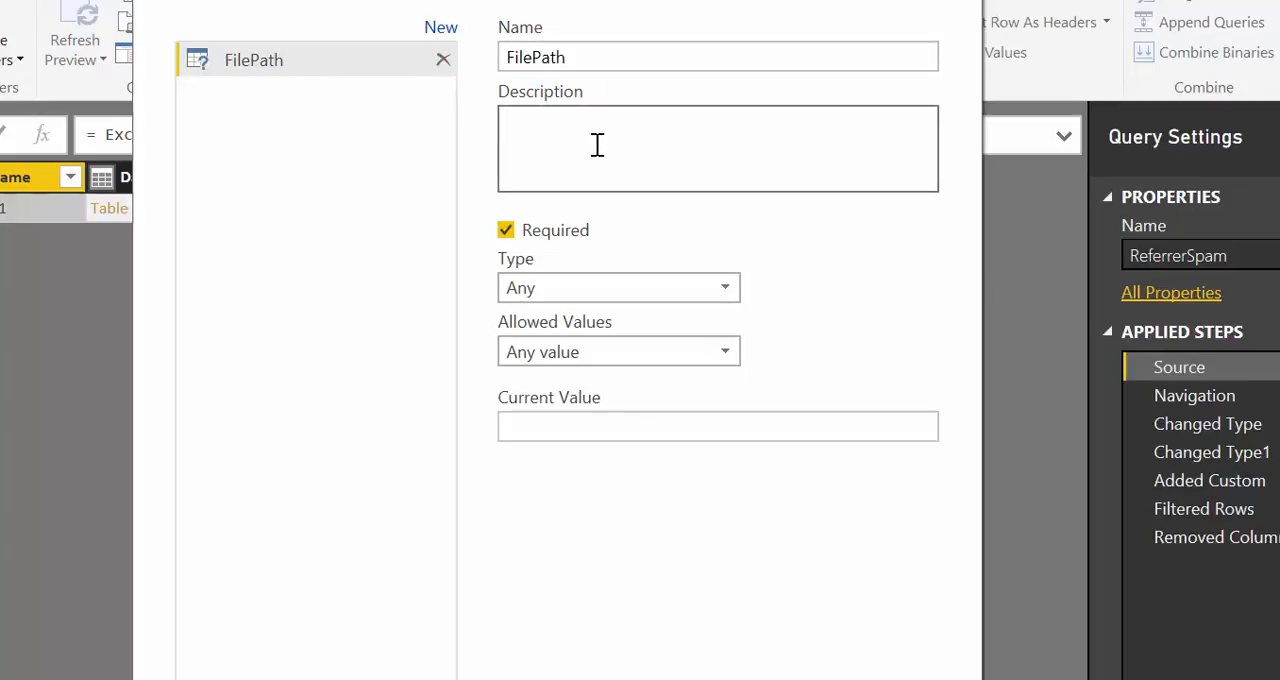
type("This is the file path for our files on different computers")
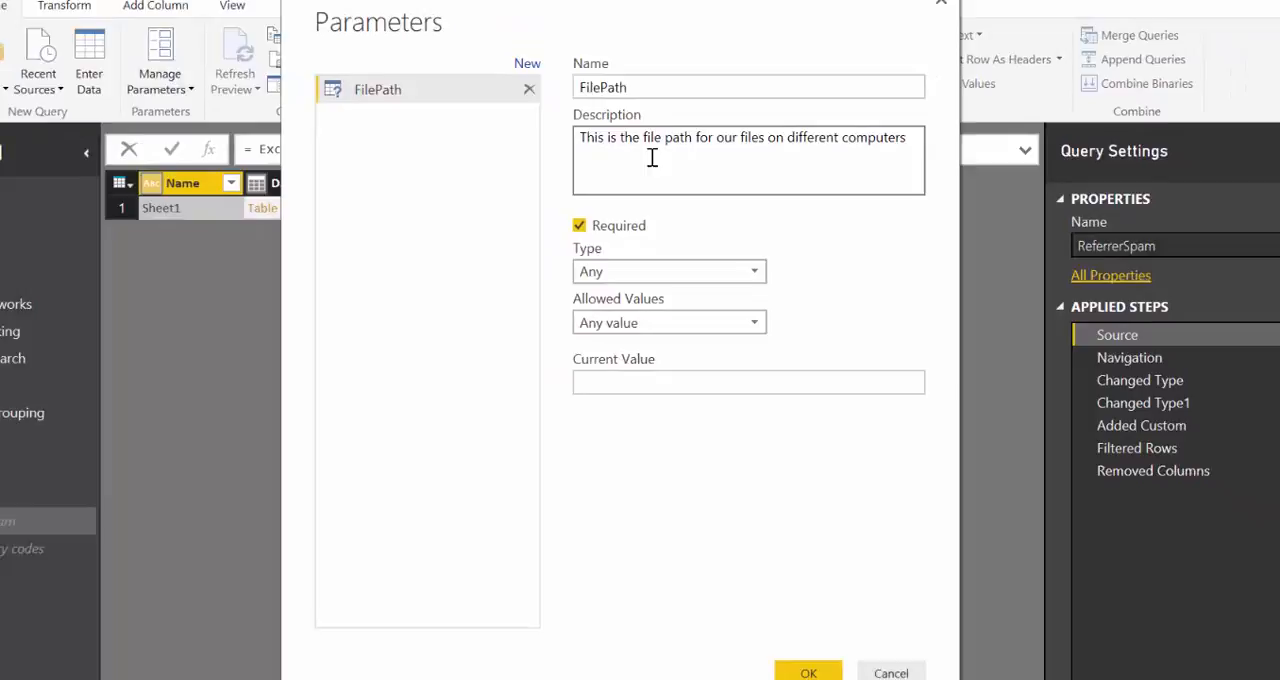
left_click(668, 272)
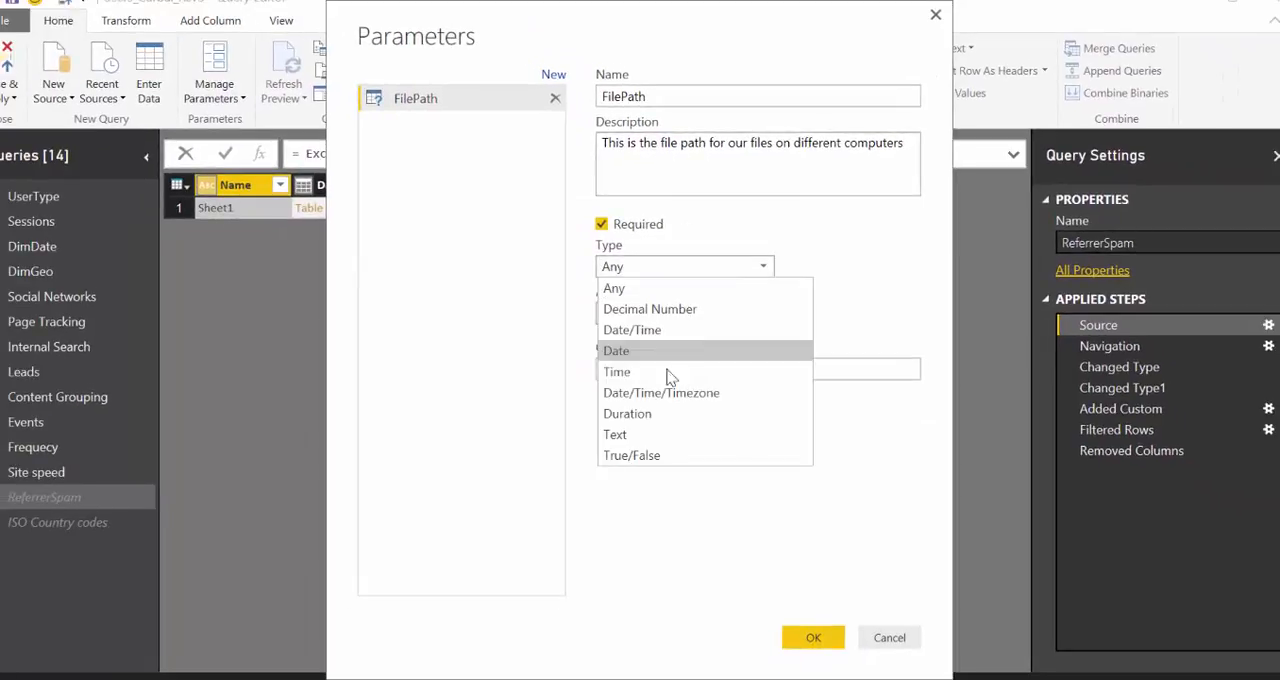
left_click(616, 434)
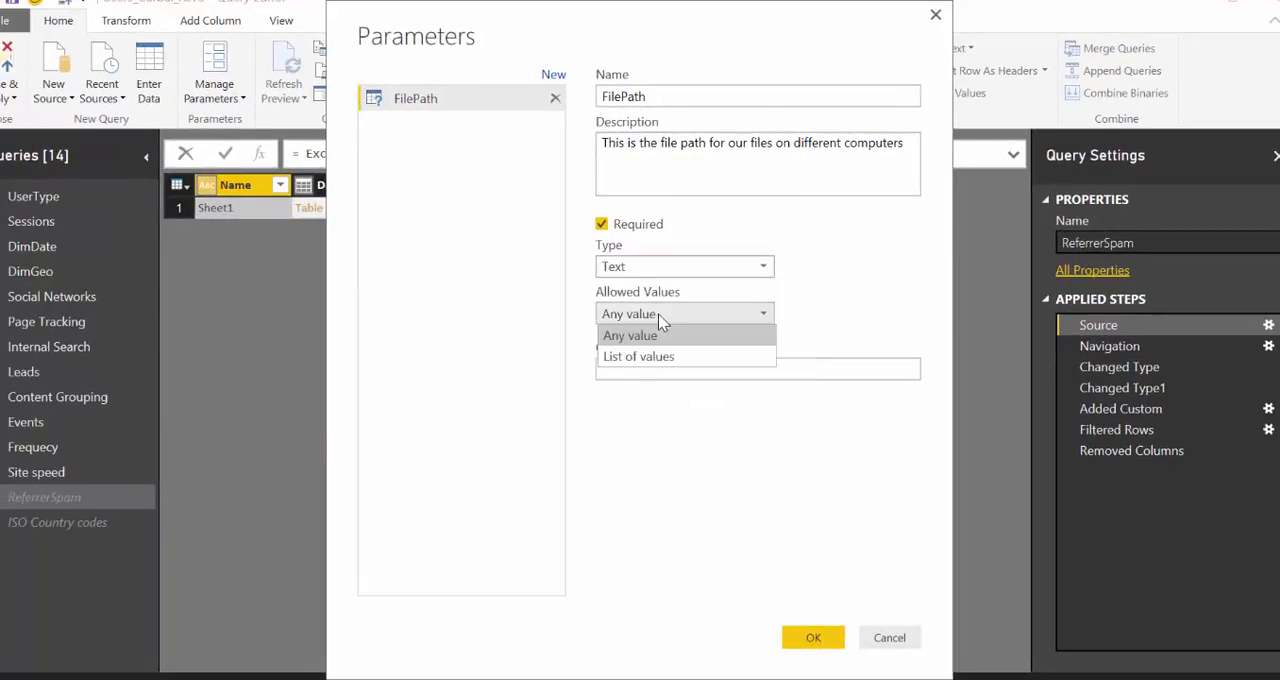
left_click(638, 356)
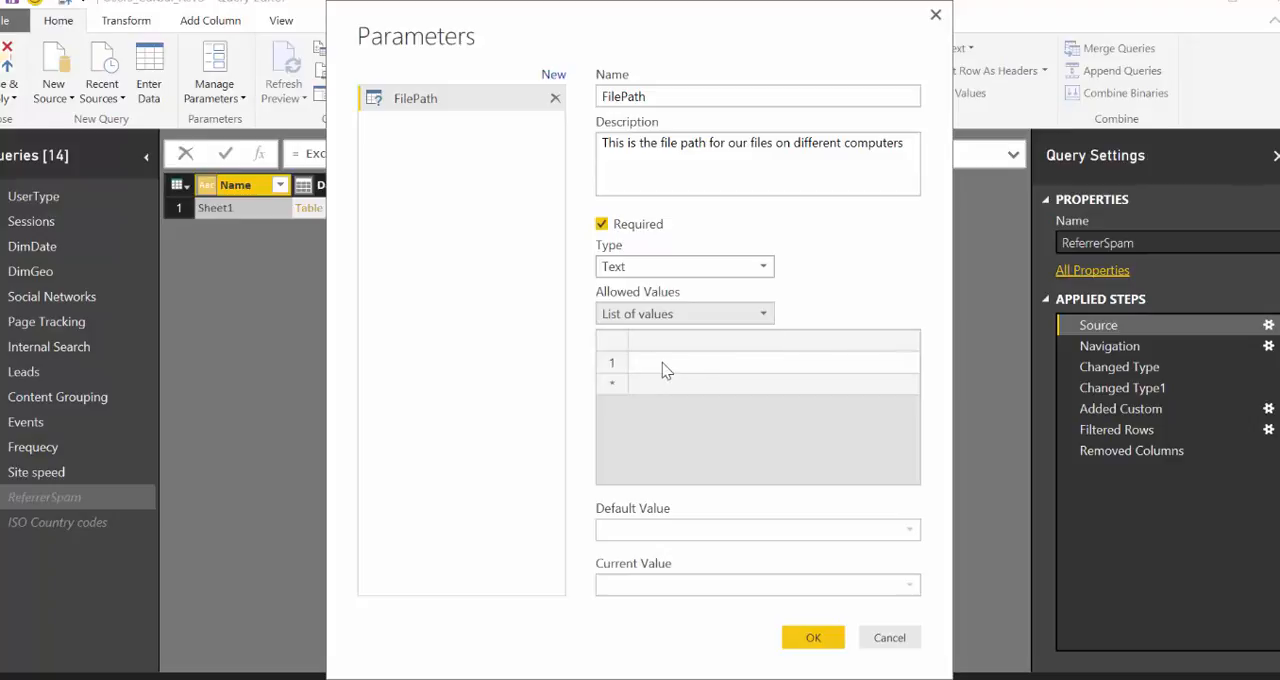
Step: Enter the two paths ruthp\Curbal Blog and fas726\Curbal Blog\CloudStation as allowed values
type("ruthp\\Curbal Blog")
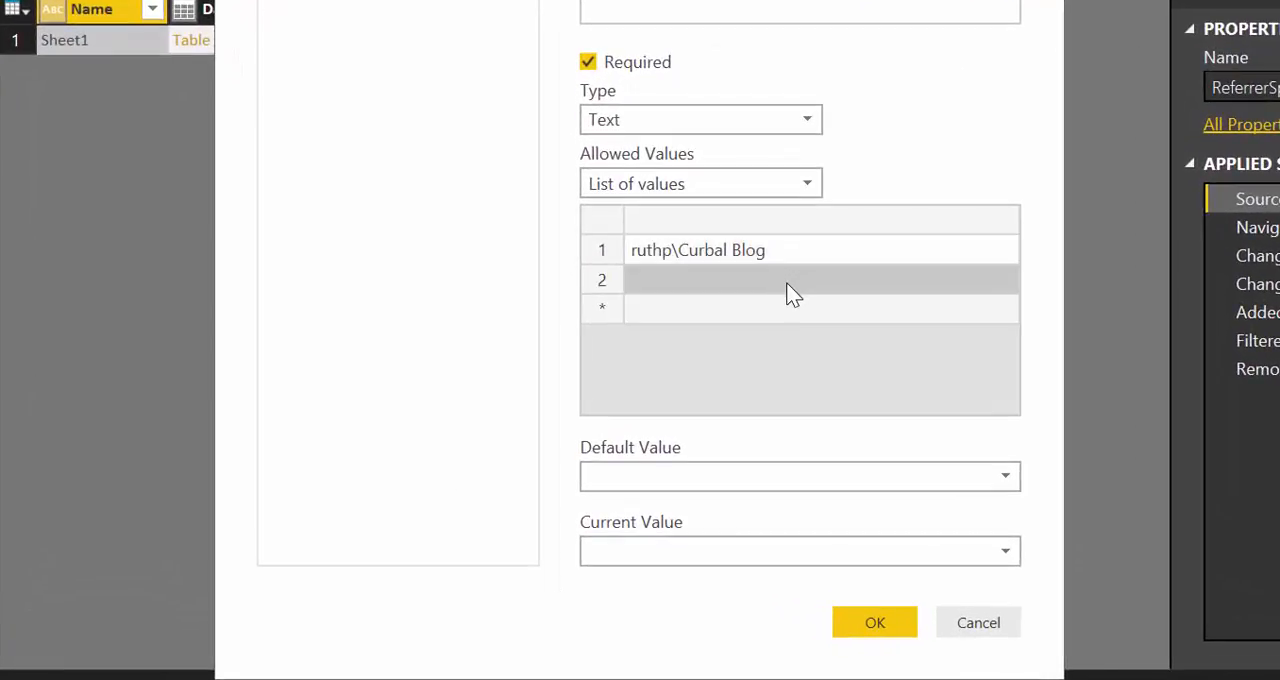
type("ruthp\\Curbal Blog")
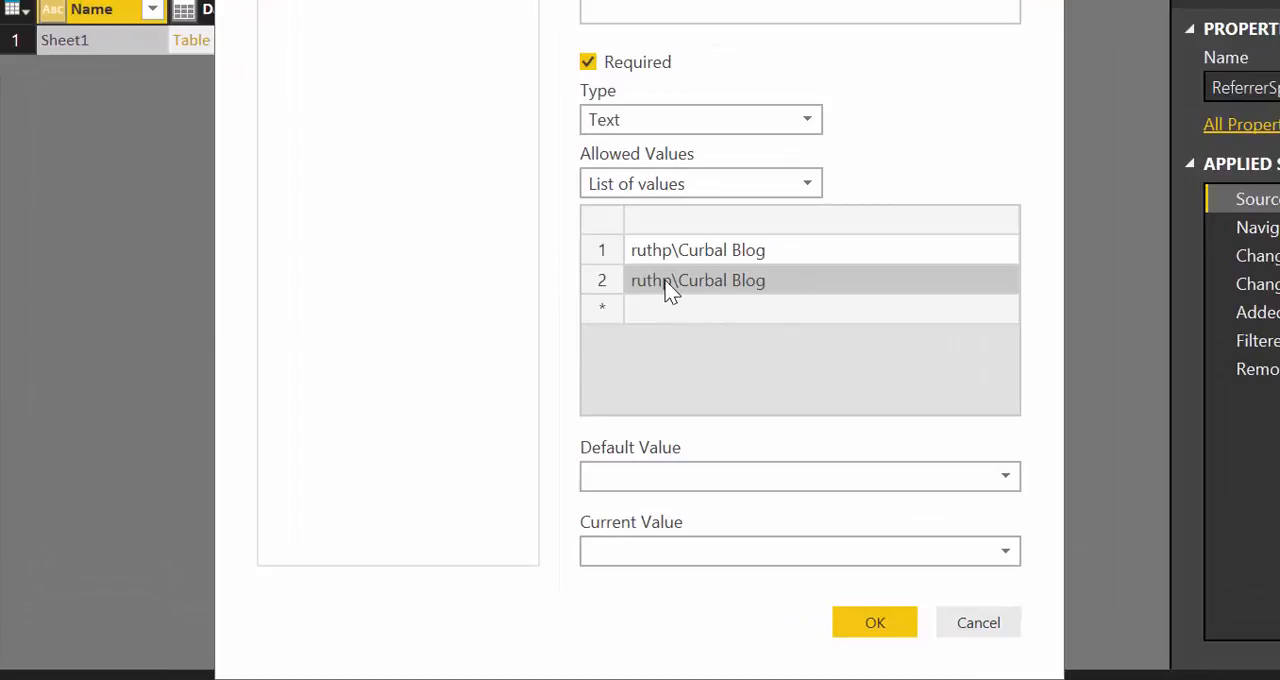
left_click(676, 280)
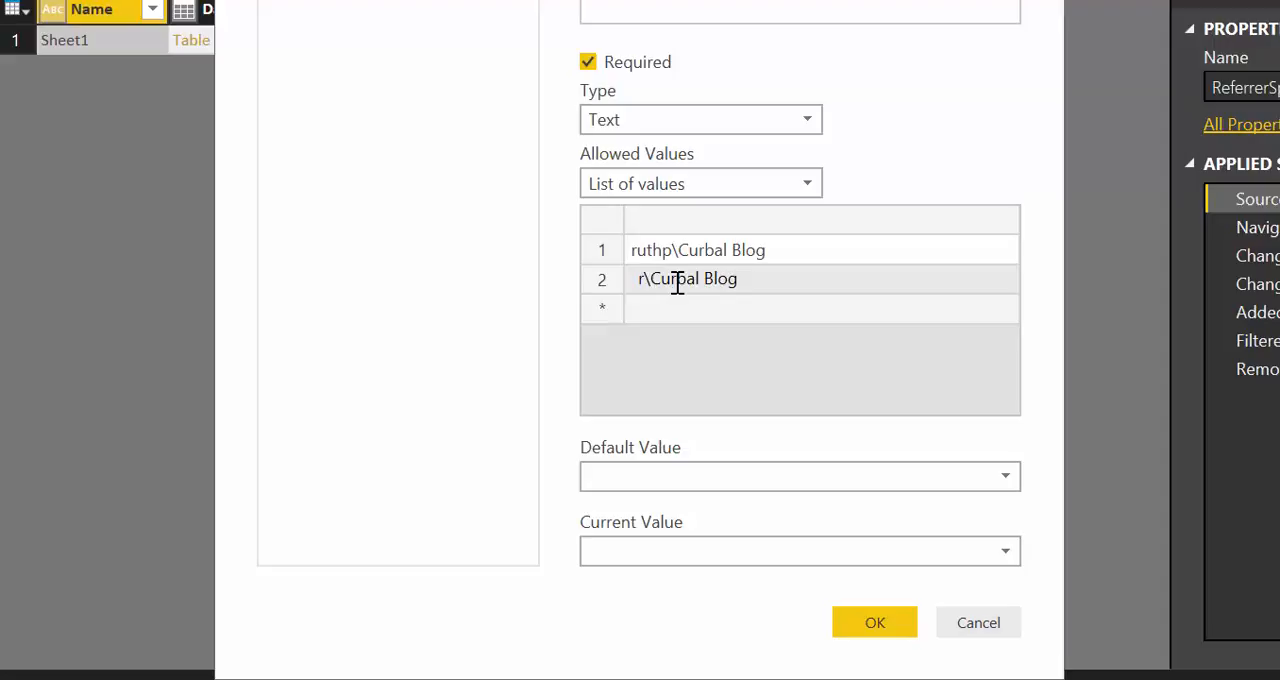
type("fas726\\Curbal Blog\\CloudStation")
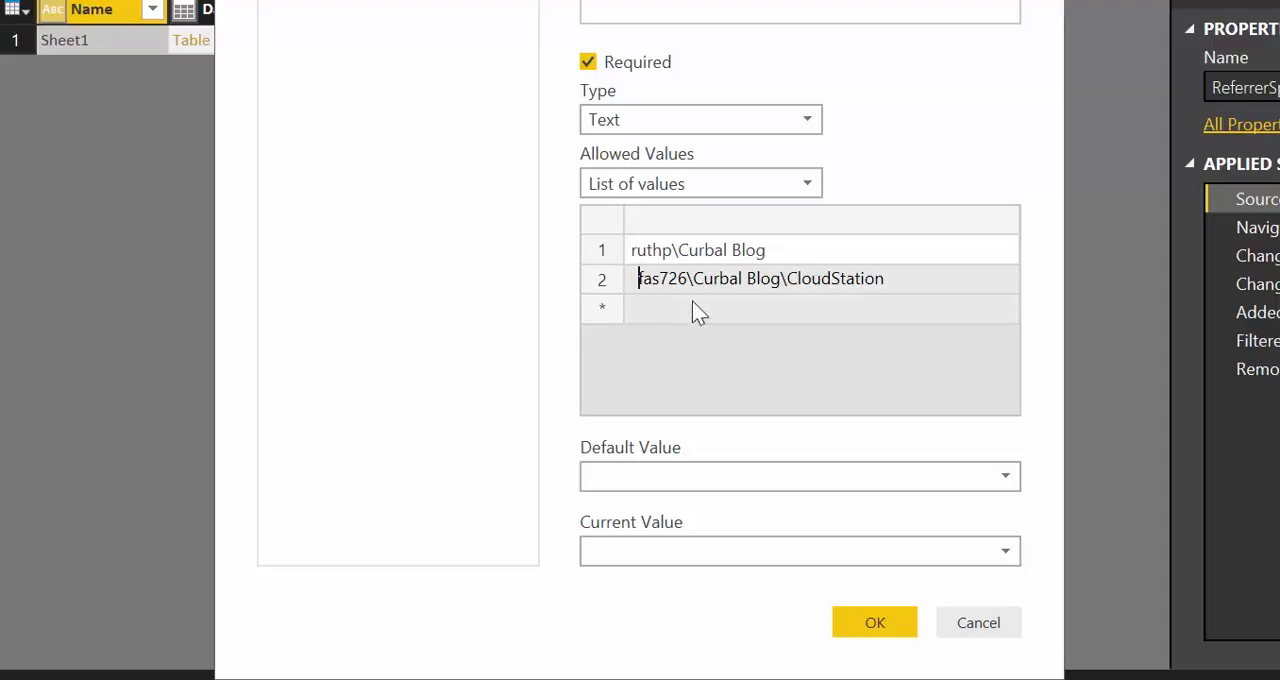
Step: Make ruthp\Curbal Blog the default and current value and confirm the FilePath parameter
left_click(790, 280)
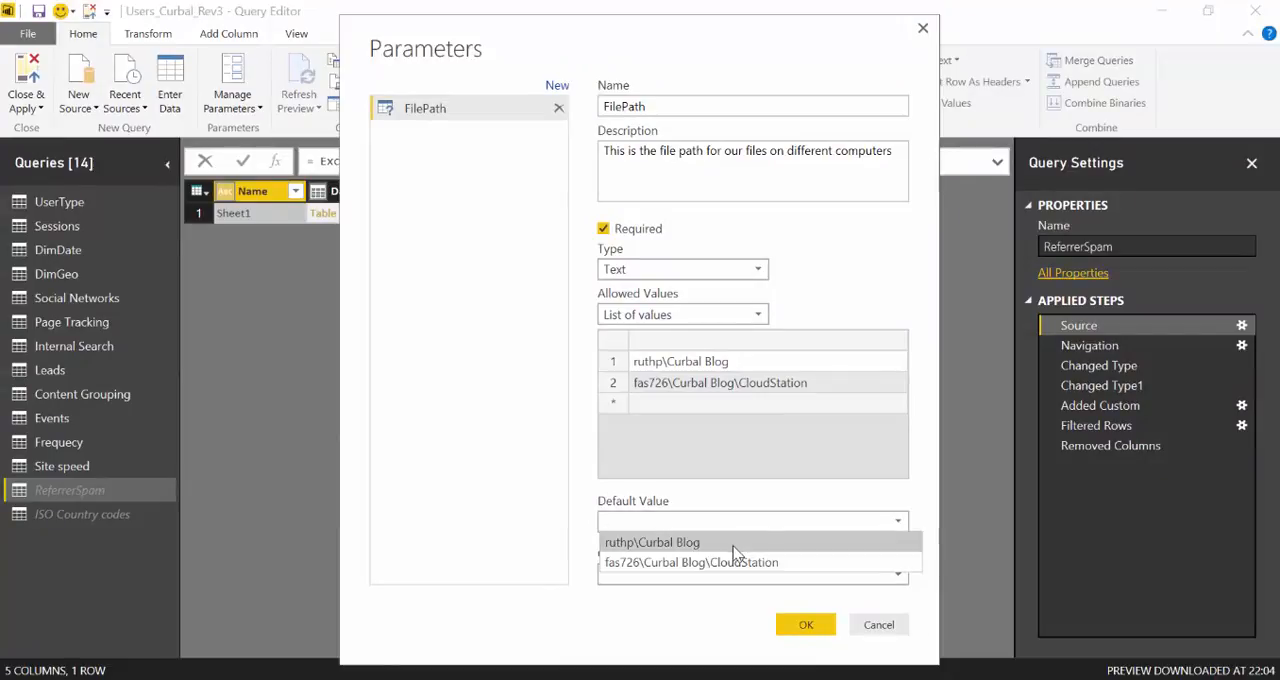
left_click(652, 542)
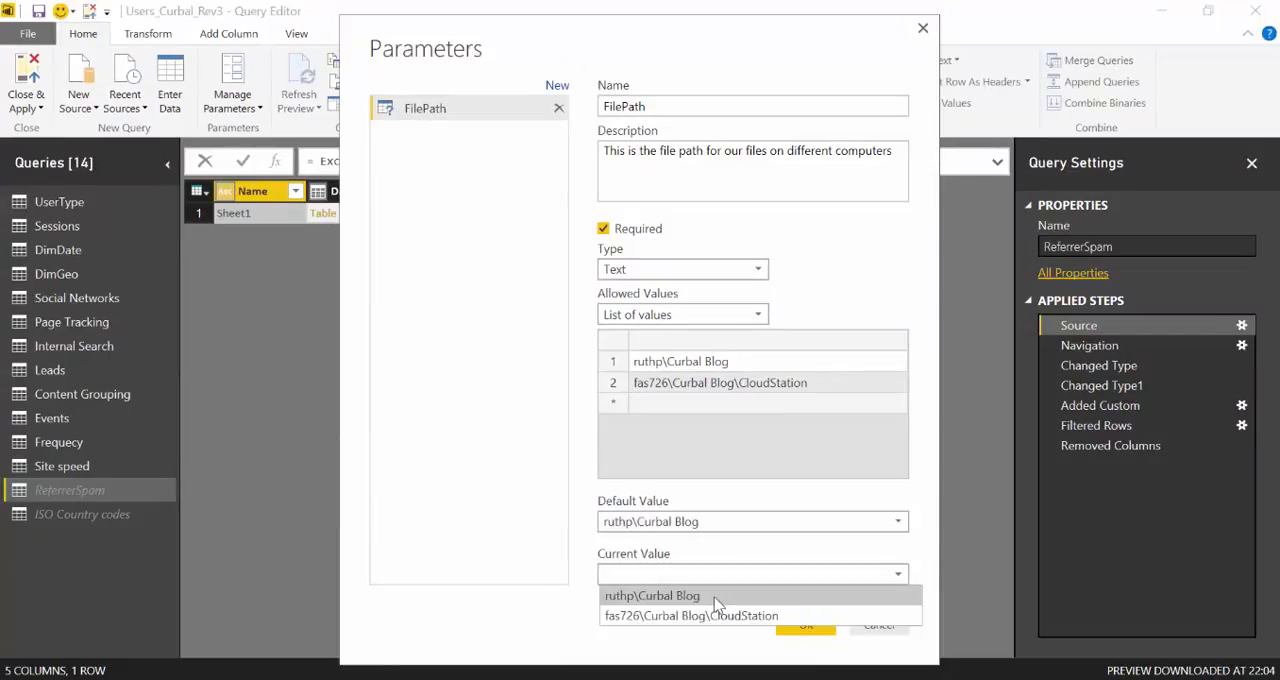
left_click(652, 596)
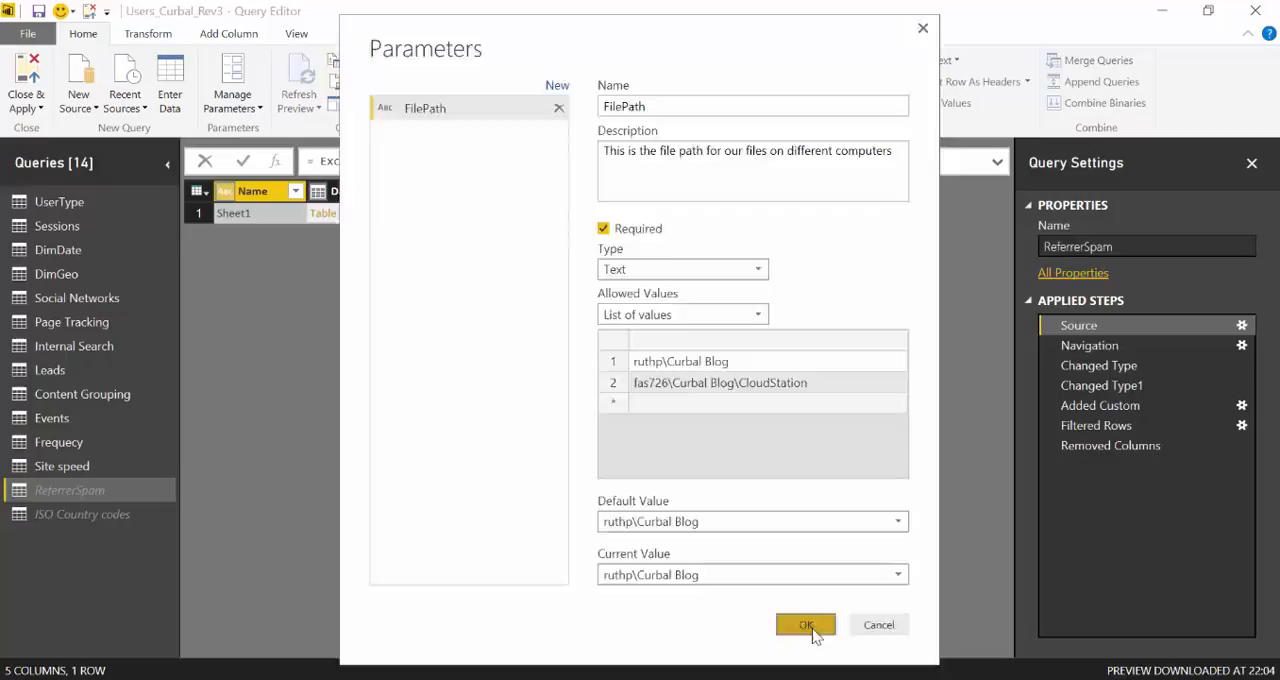
left_click(806, 624)
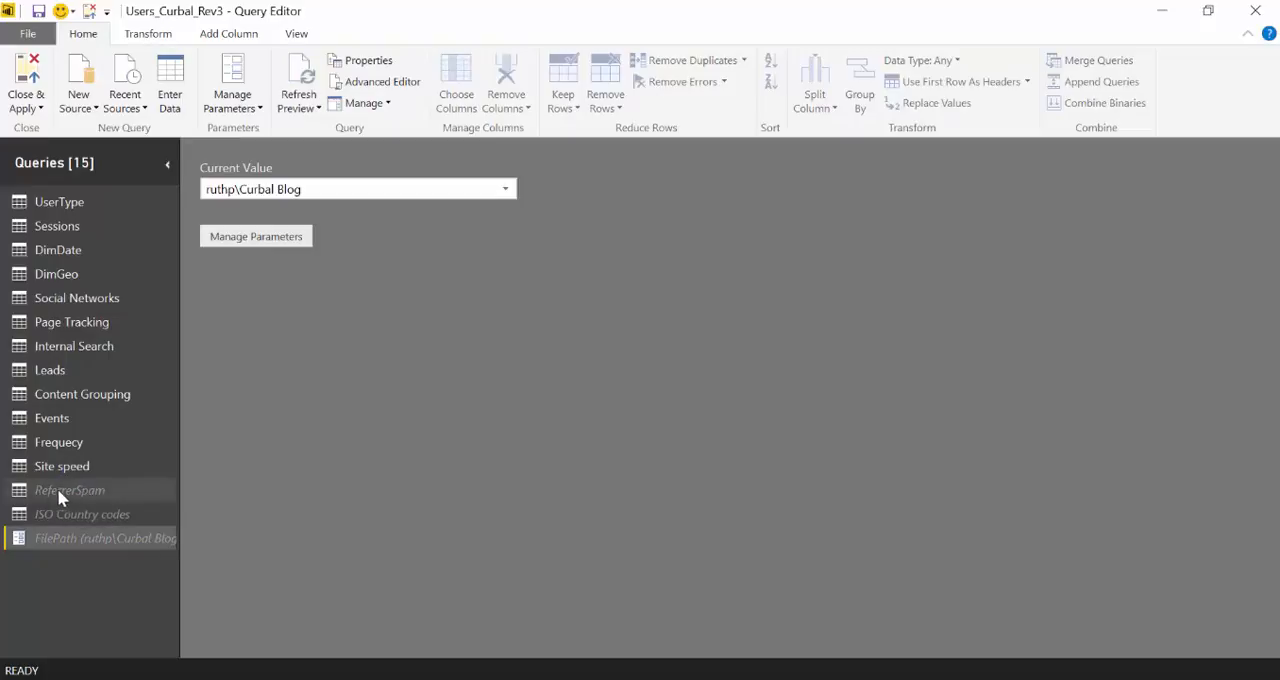
Step: Replace the hardcoded folder in ReferrerSpam's Source formula with "&FilePath&" and check the query still loads
left_click(70, 490)
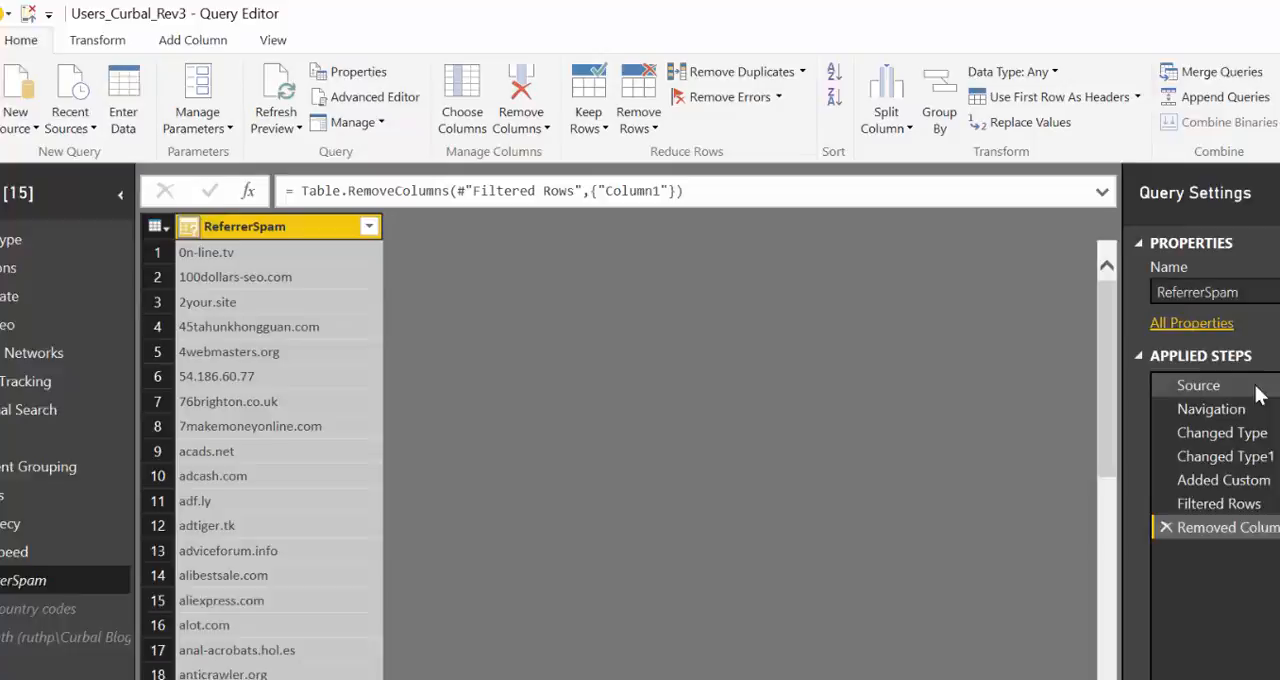
left_click(1198, 384)
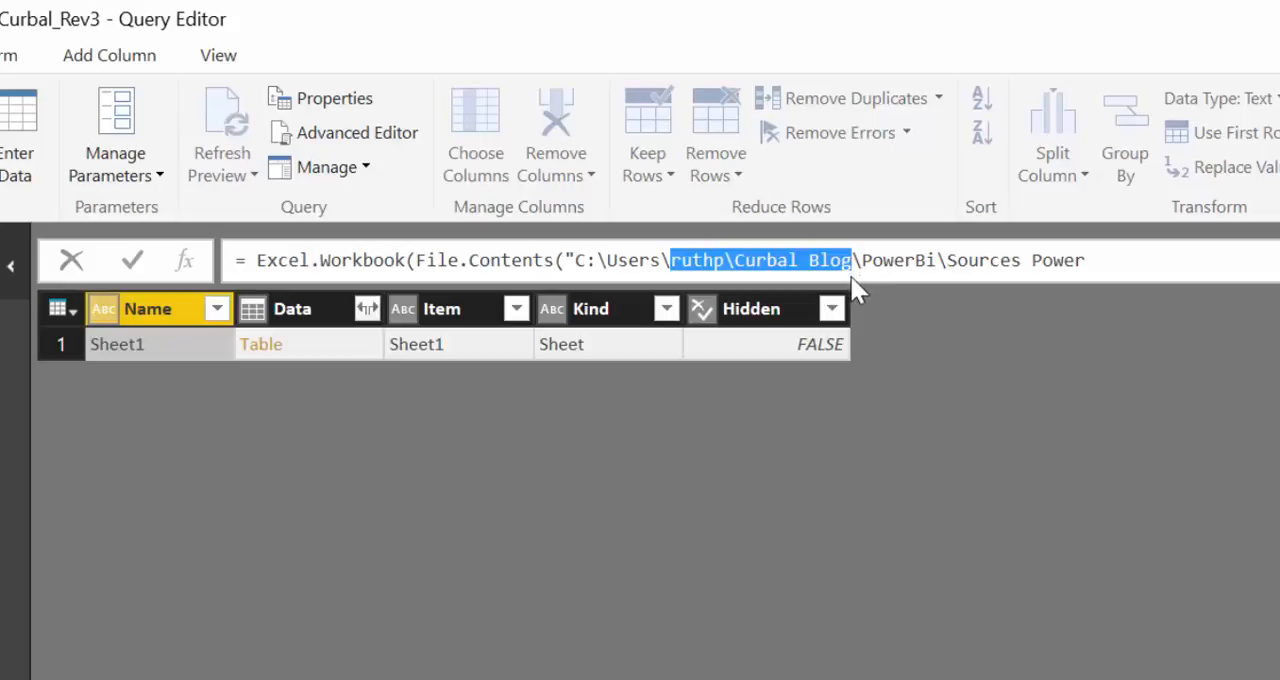
mouse_move(848, 300)
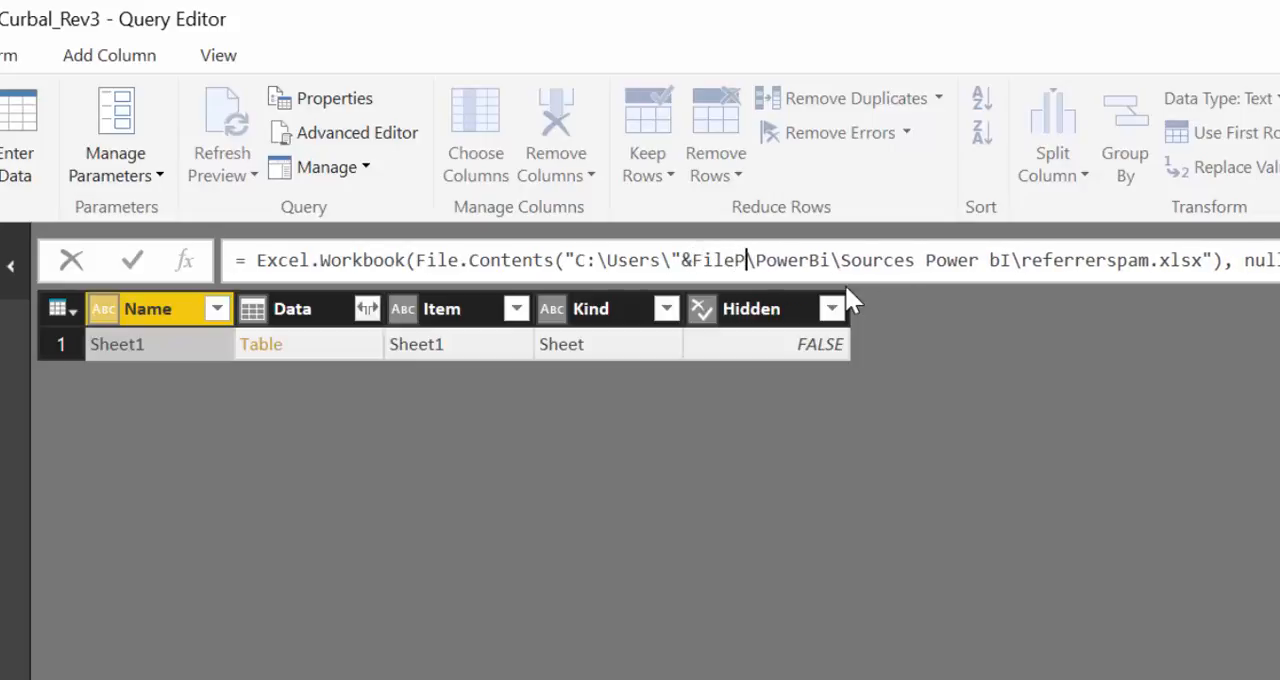
type("ath")
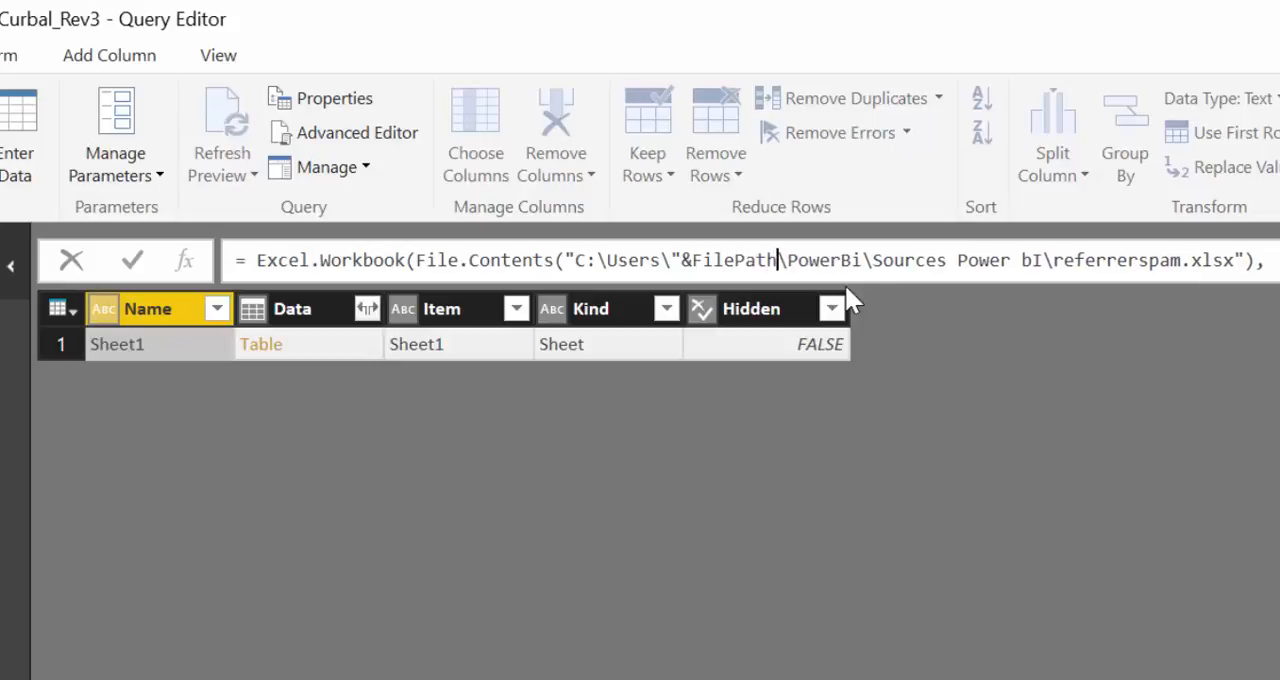
type("&\"")
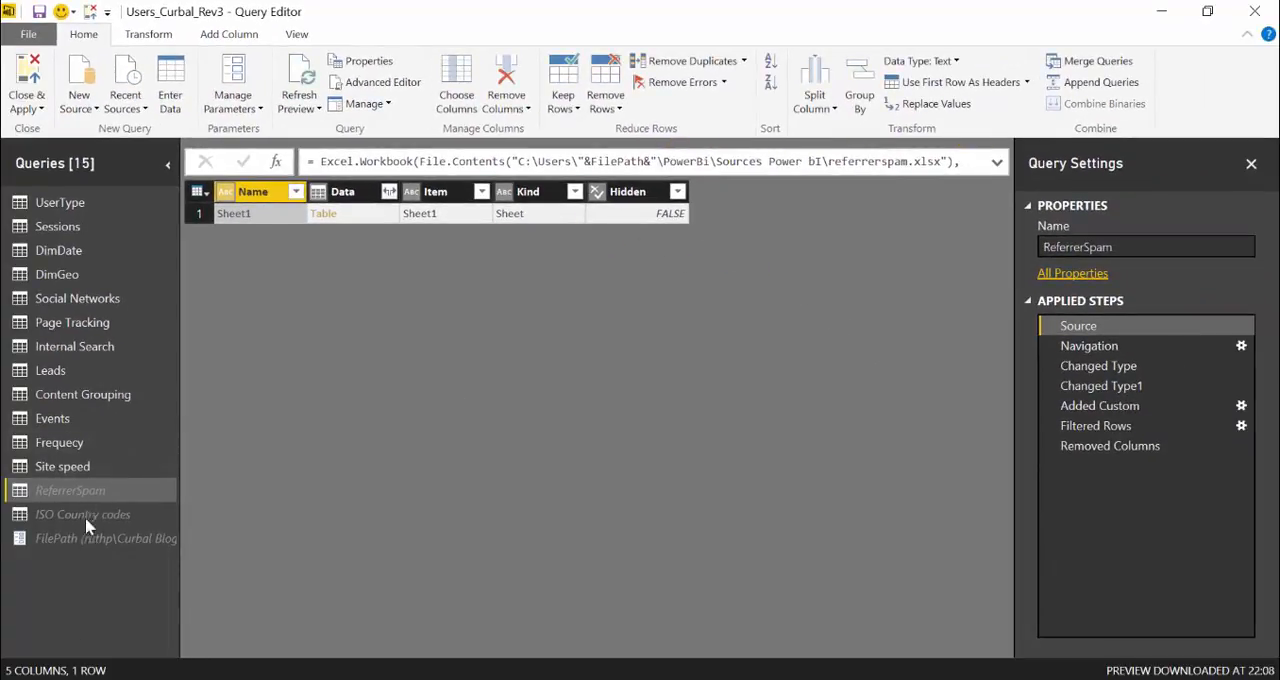
left_click(1110, 444)
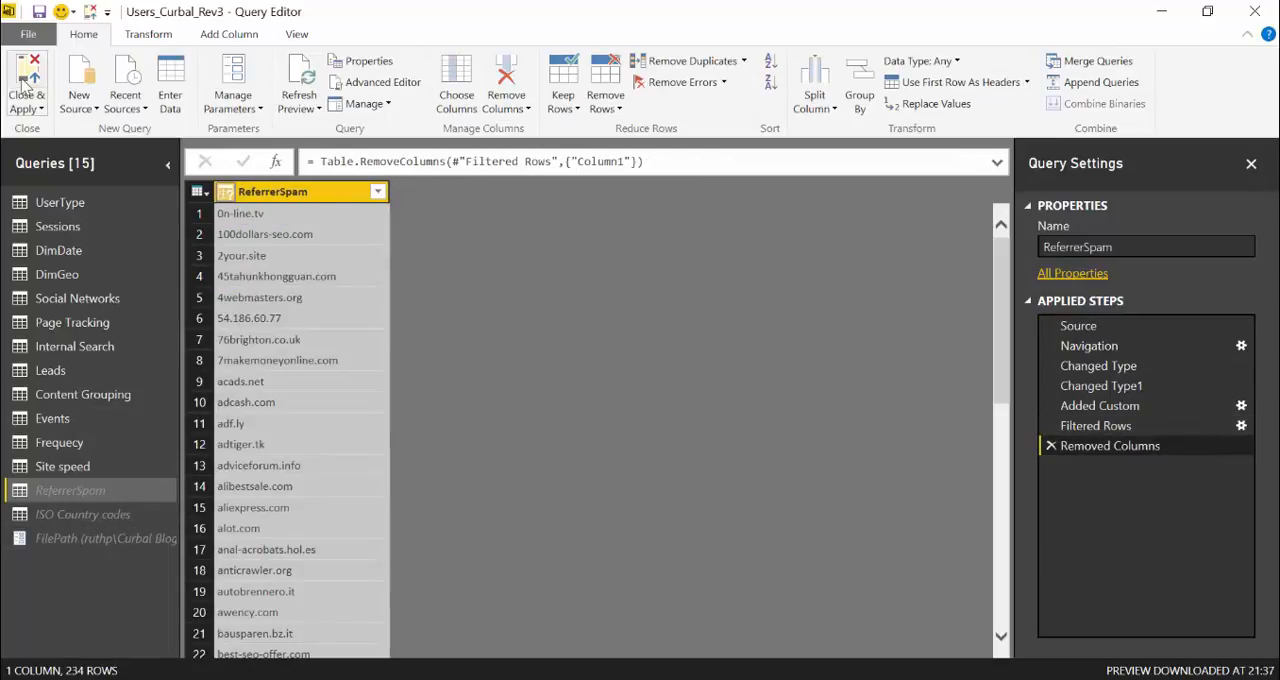
mouse_move(28, 84)
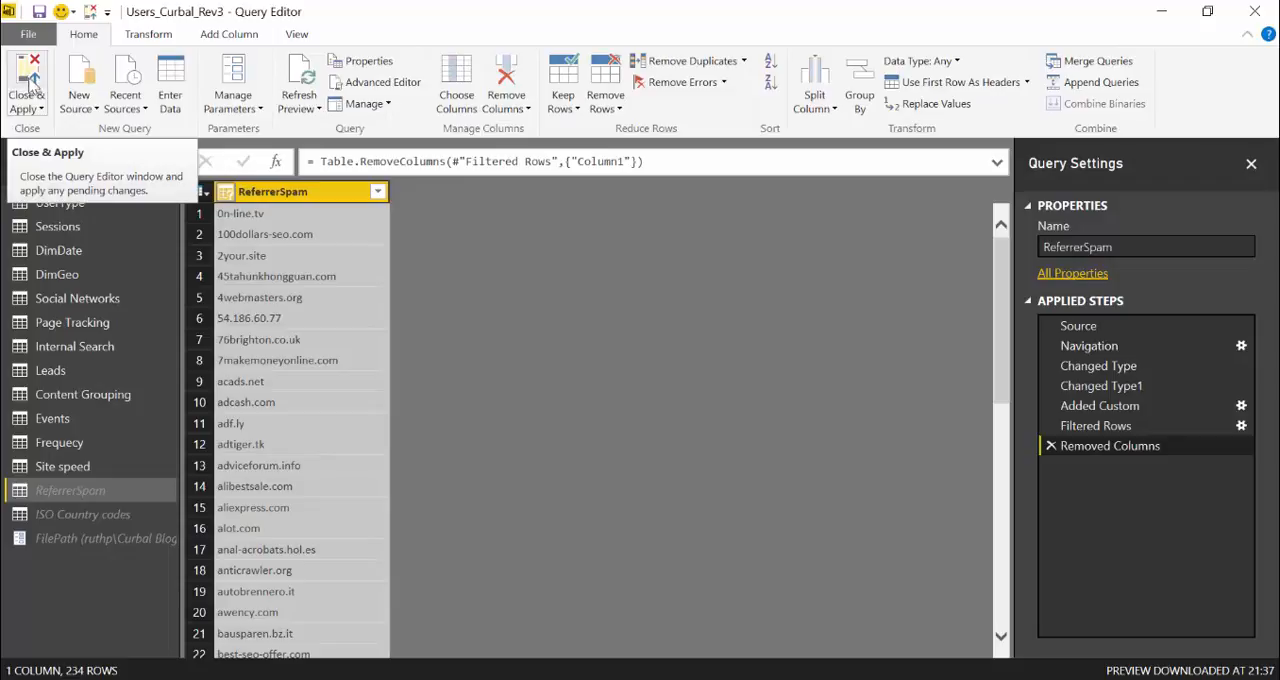
Step: Close & Apply the query changes and refresh the Growth report data without errors
left_click(28, 84)
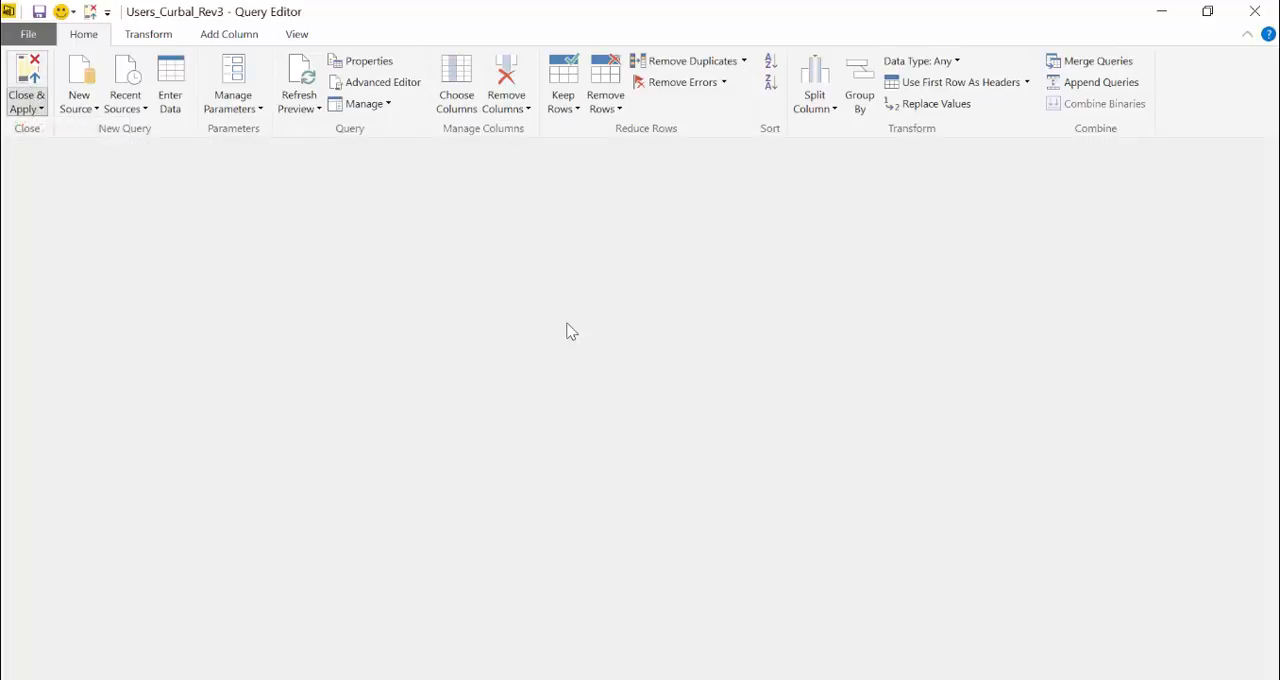
left_click(28, 84)
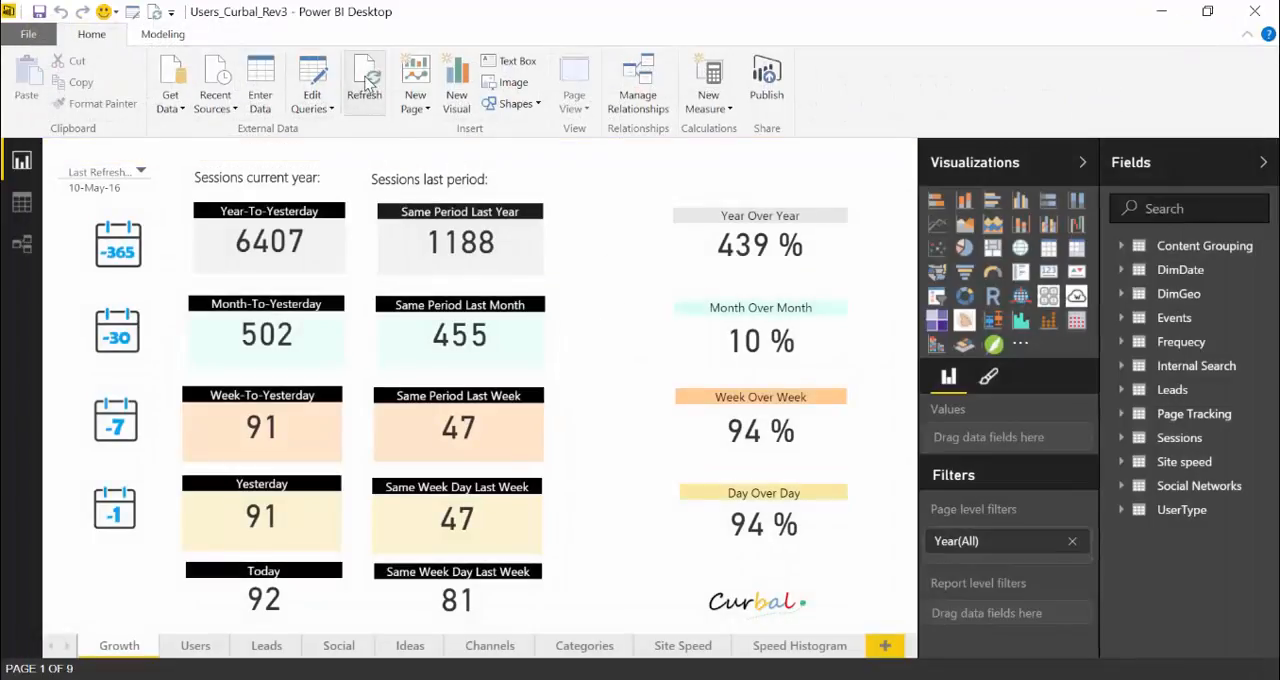
left_click(364, 80)
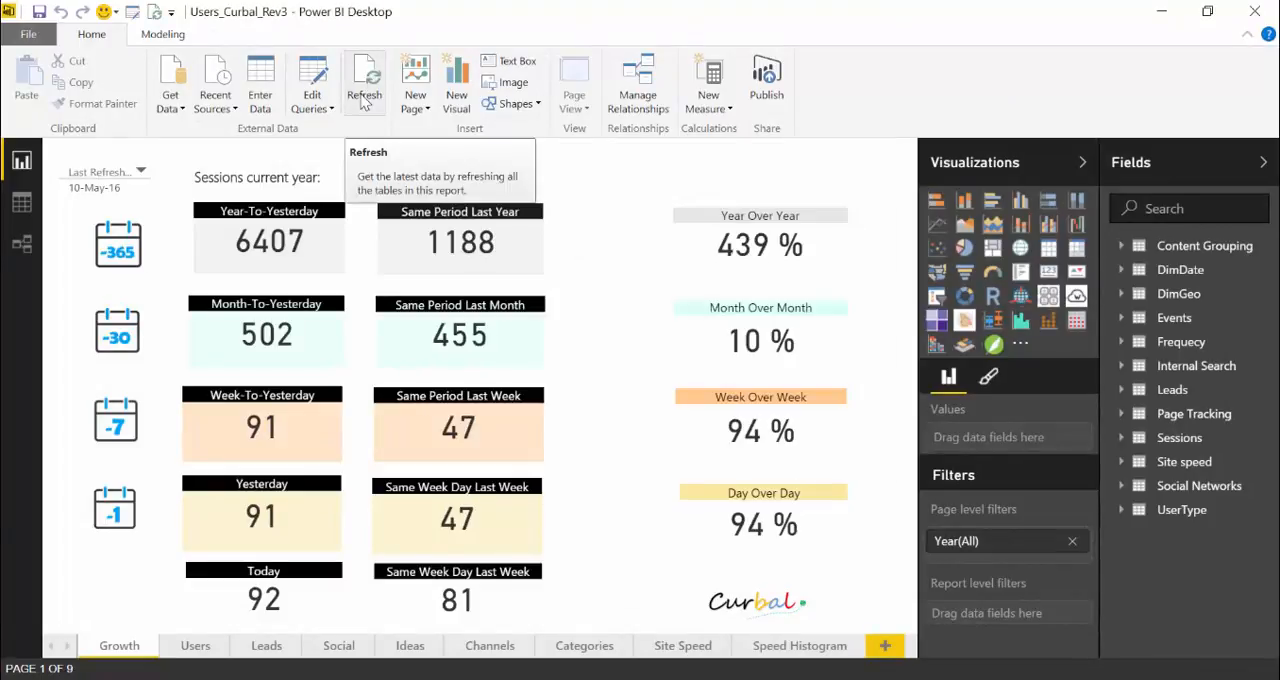
left_click(364, 80)
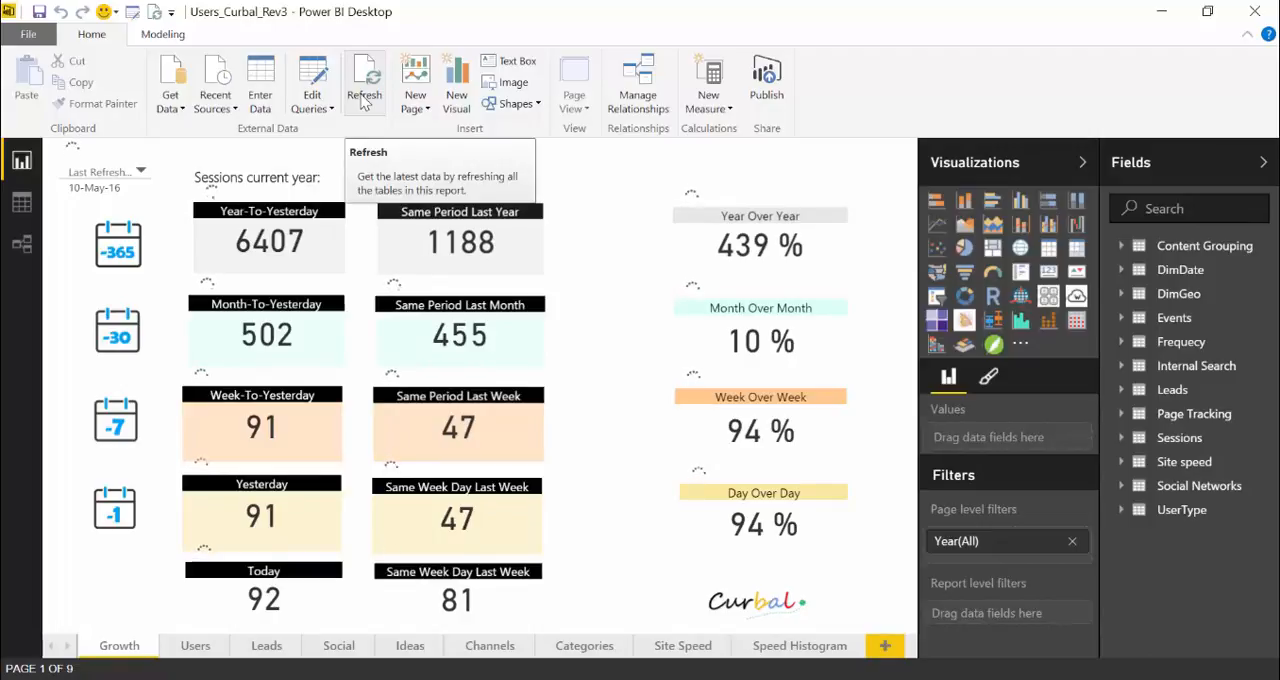
left_click(364, 80)
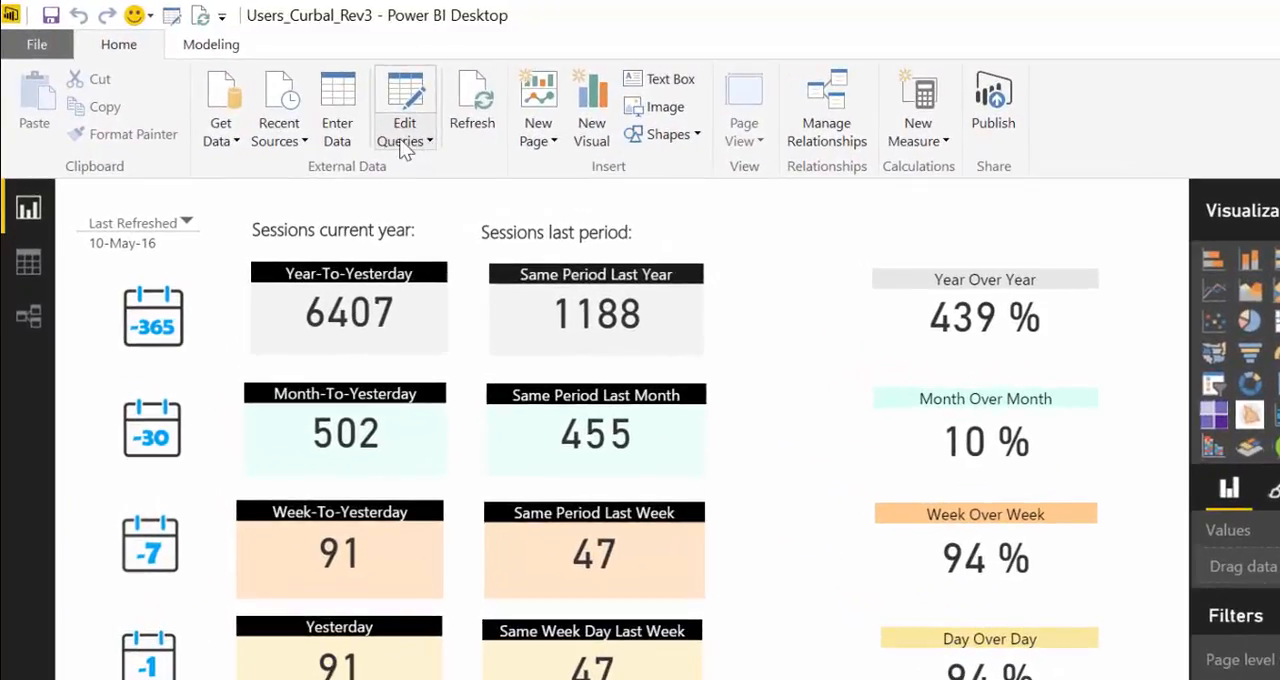
Step: Bring up the Enter Parameters prompt via Edit Parameters and list both FilePath paths
left_click(404, 132)
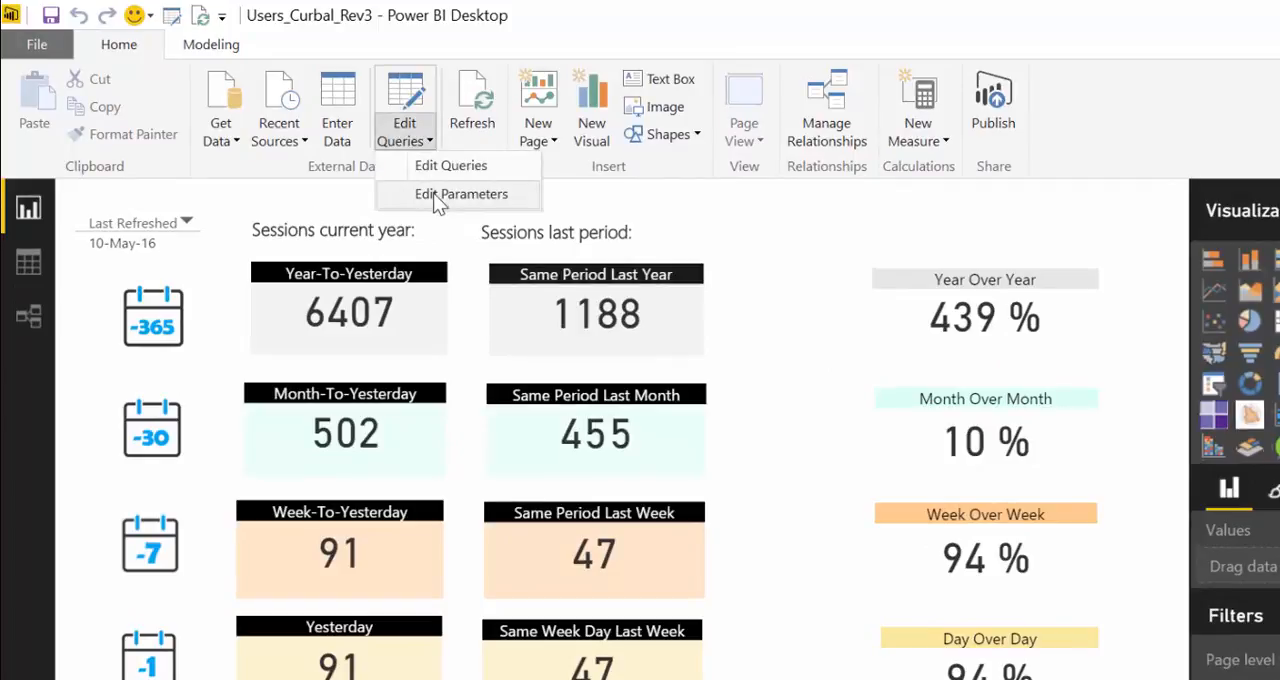
left_click(460, 194)
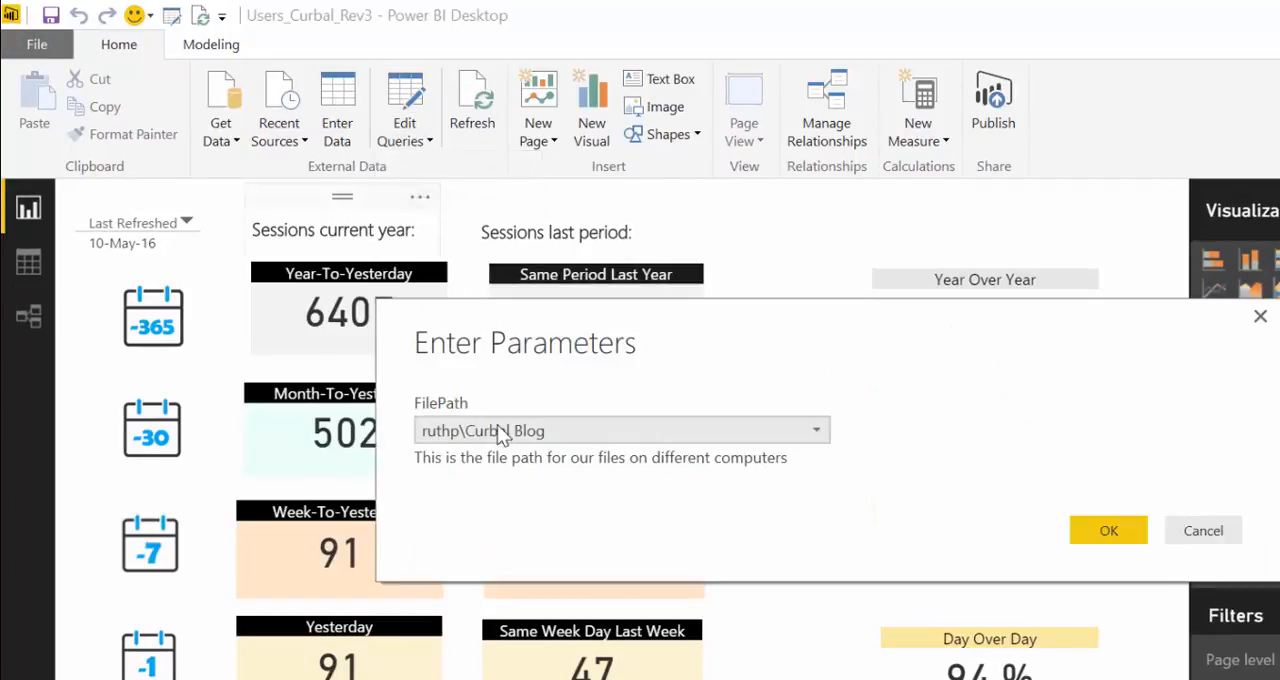
left_click(816, 430)
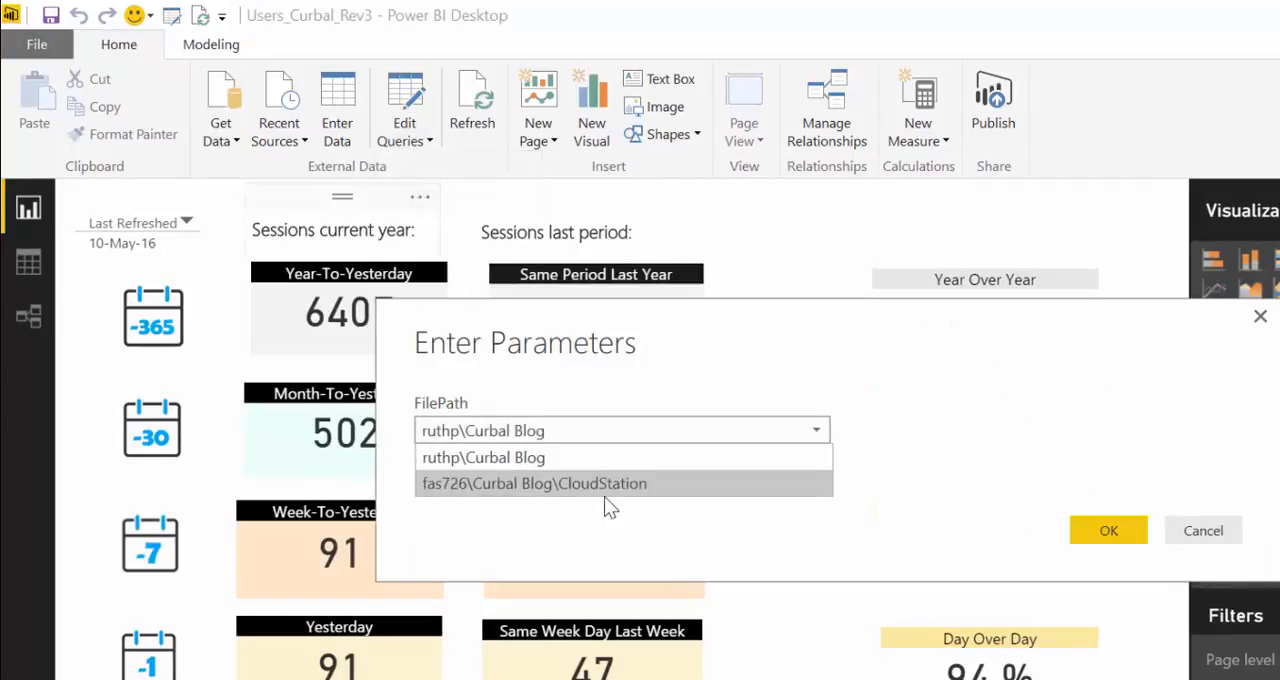